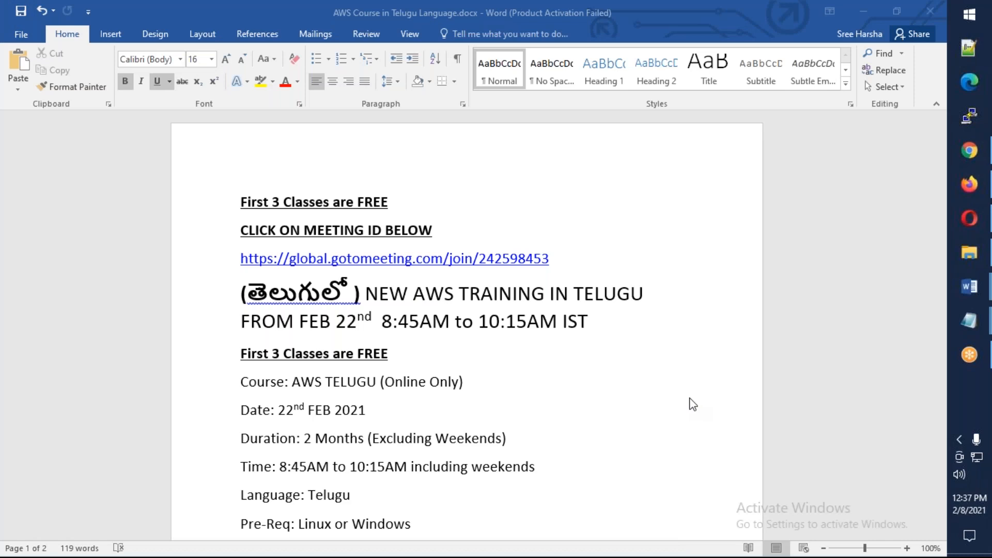
pyautogui.moveTo(486, 288)
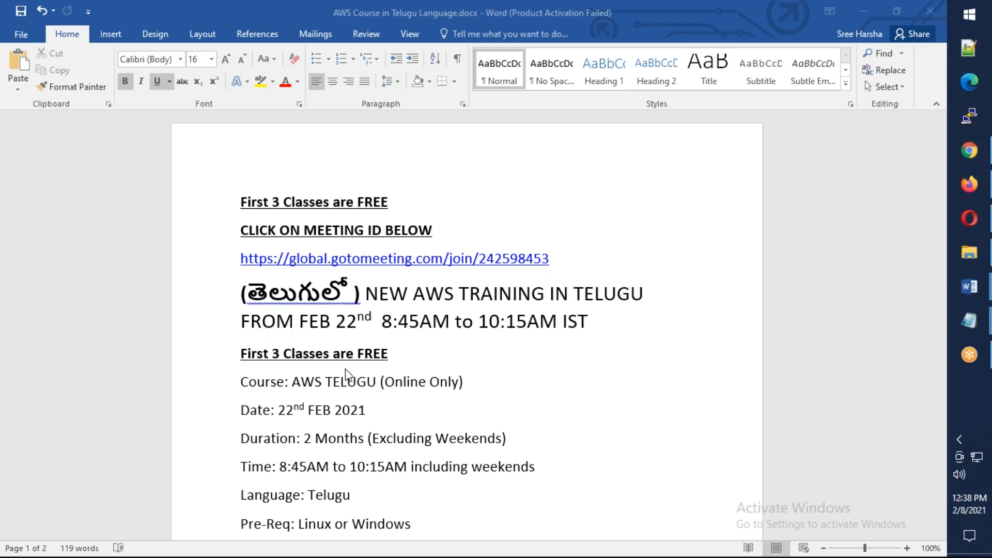
pyautogui.moveTo(587, 367)
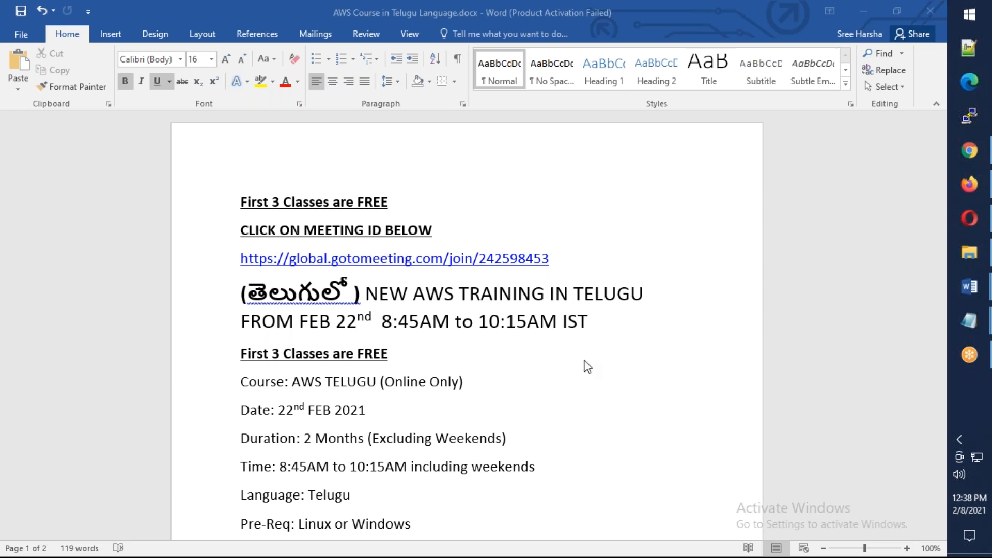
# - Review the announcement header around the FREE classes and meeting ID lines
pyautogui.click(431, 230)
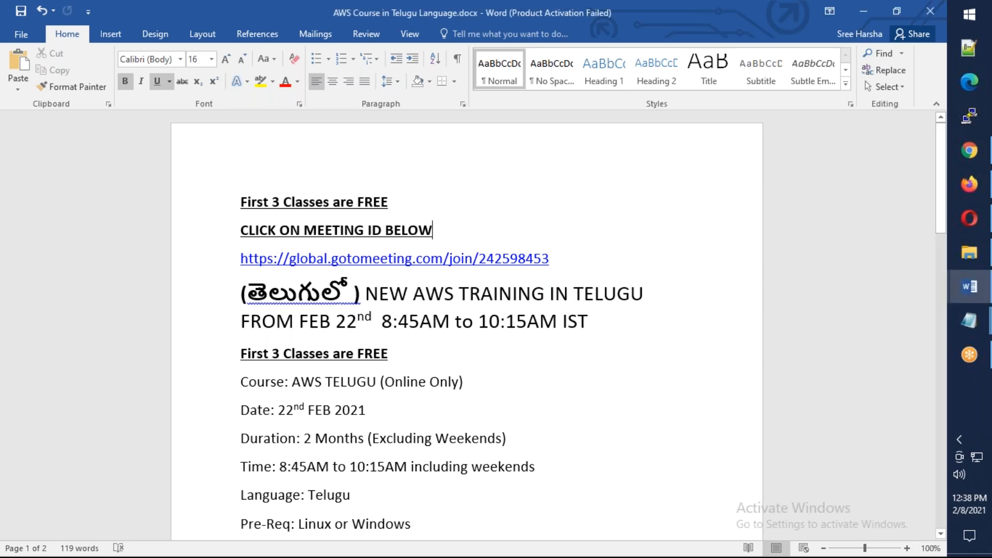
pyautogui.moveTo(582, 366)
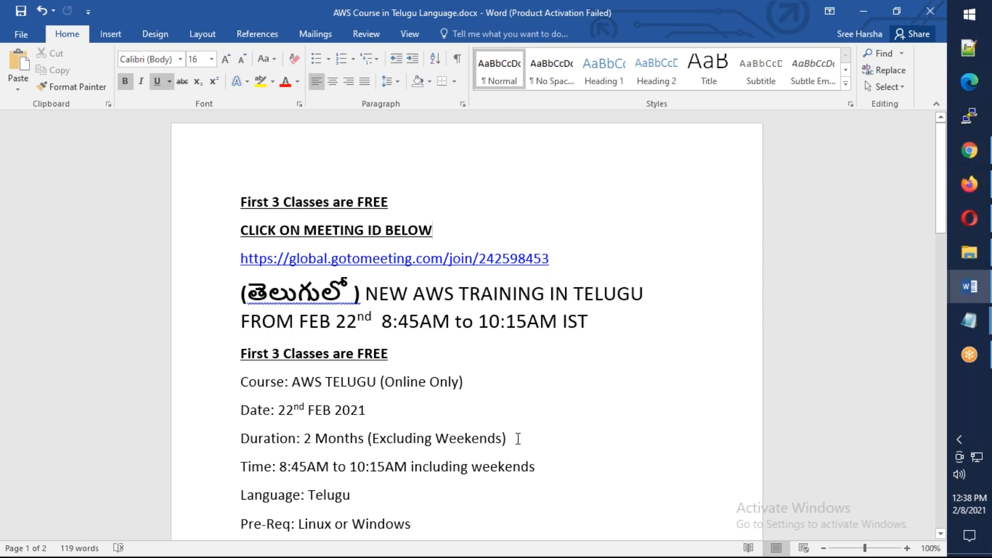
pyautogui.click(433, 229)
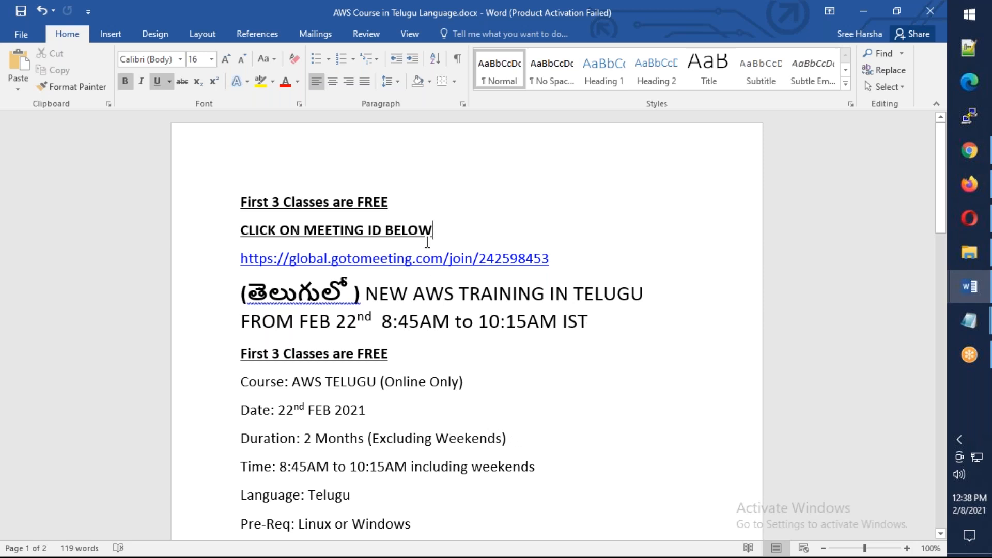
pyautogui.tripleClick(314, 202)
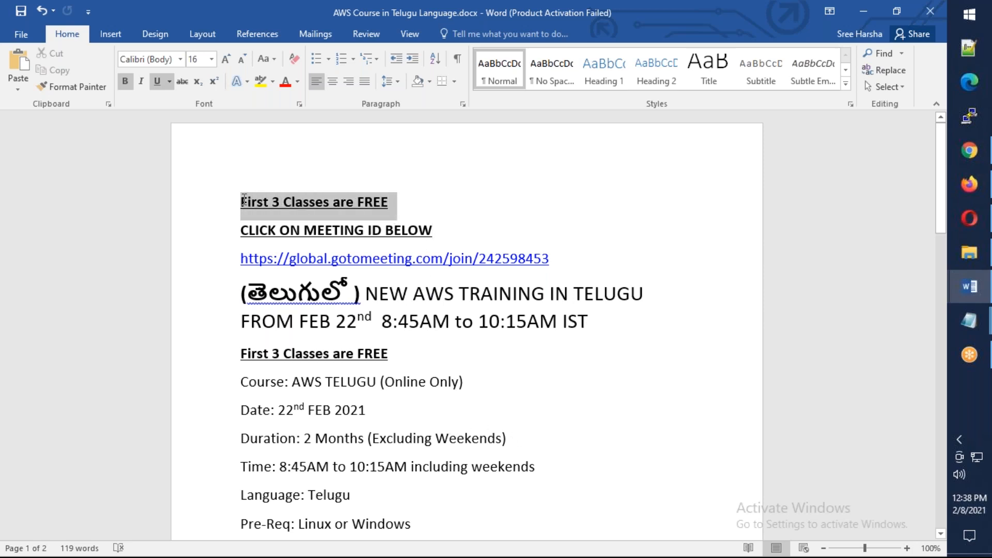
pyautogui.click(587, 226)
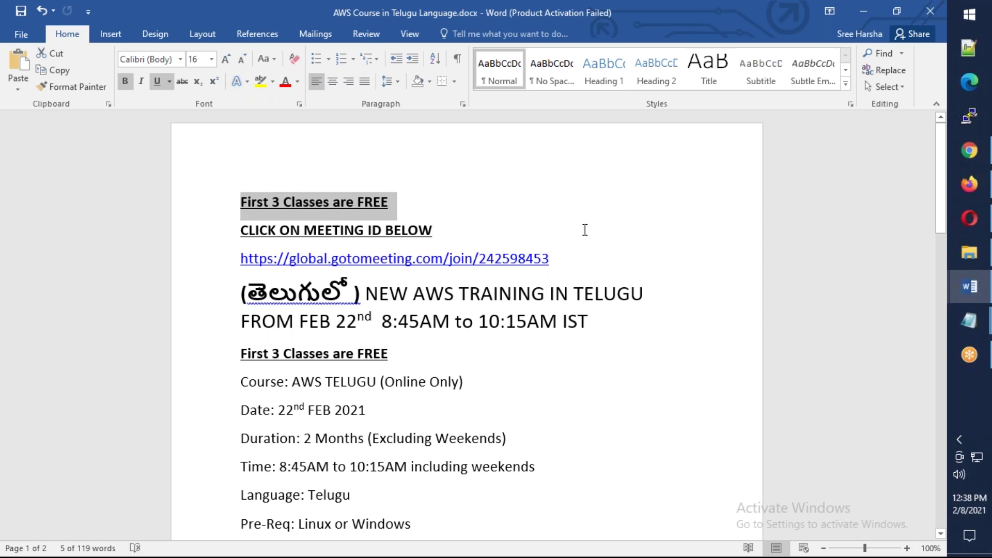
pyautogui.moveTo(593, 222)
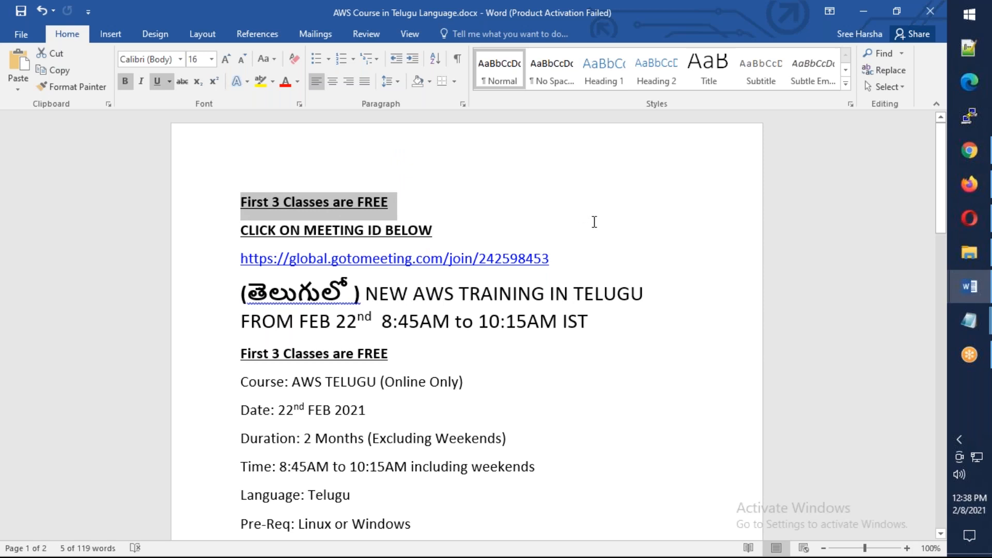
pyautogui.scroll(3)
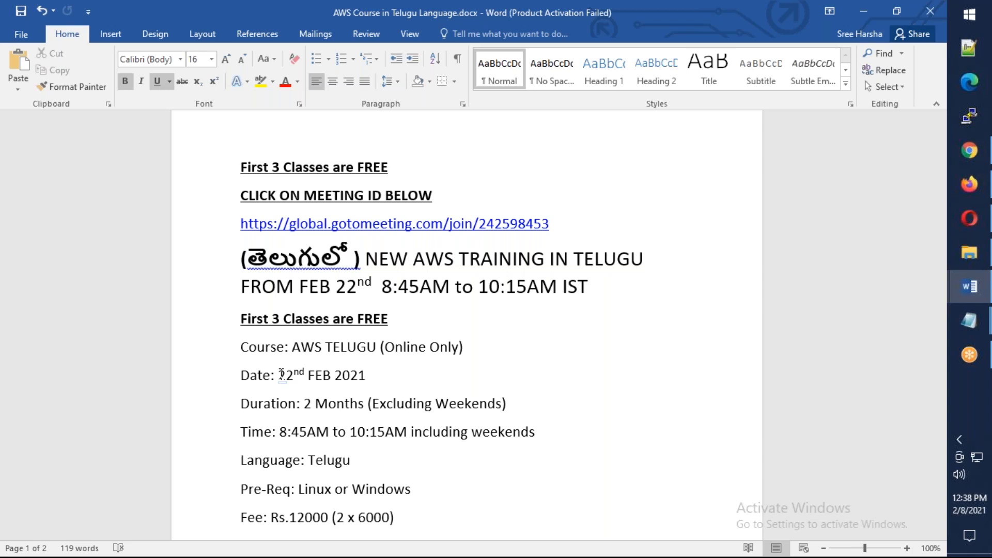
pyautogui.click(387, 167)
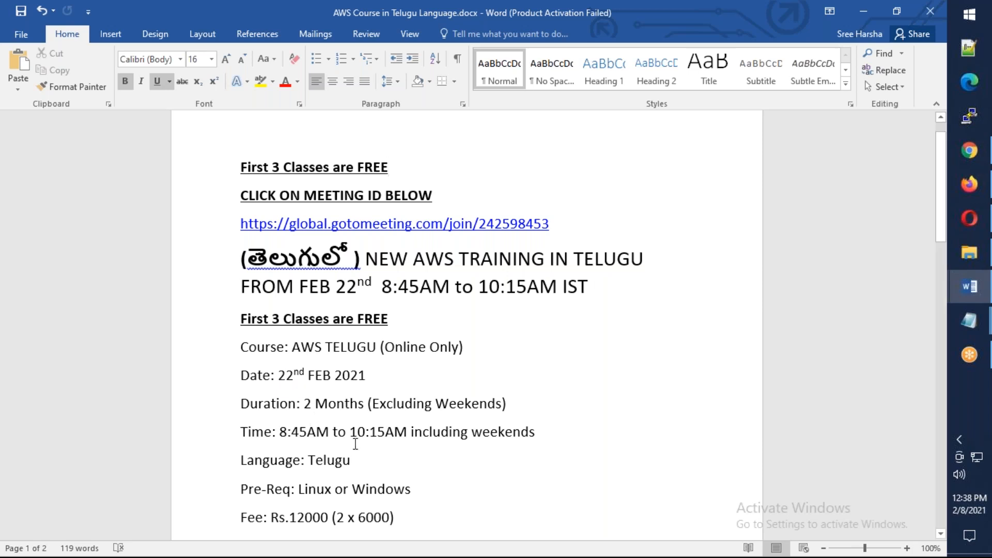
pyautogui.moveTo(325, 410)
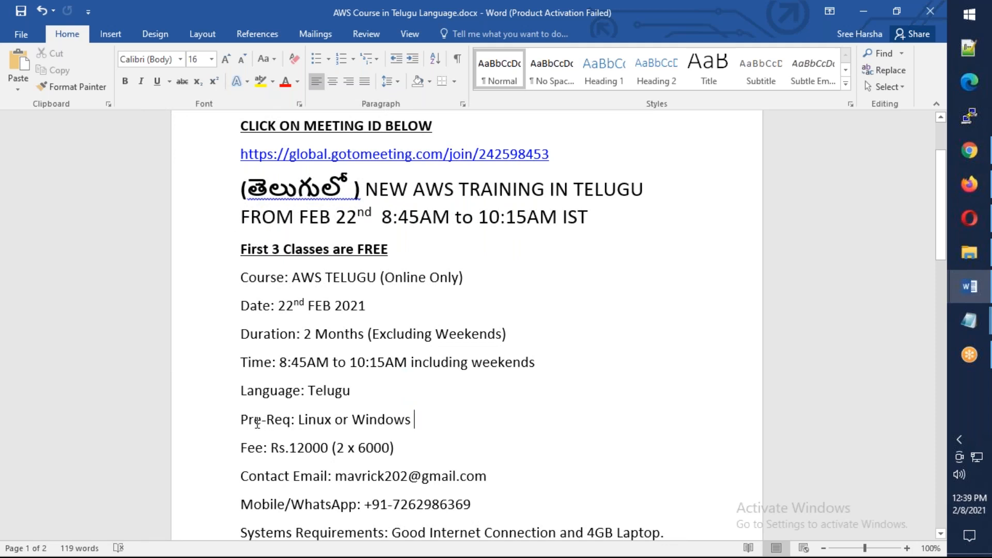
# - Change the New-AWS-Telugu-Batch line's time from 8:30AM to 8:45AM
pyautogui.scroll(-3)
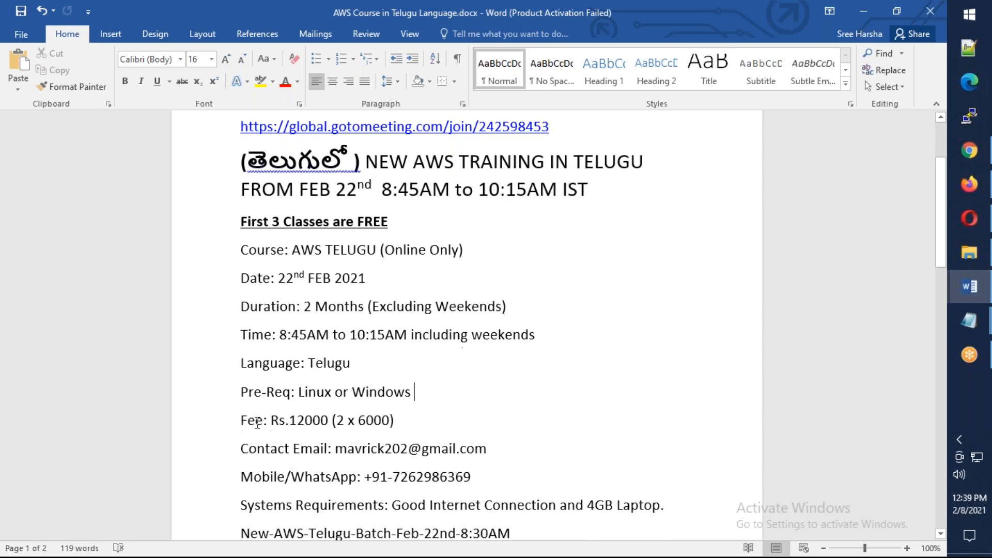
pyautogui.scroll(-3)
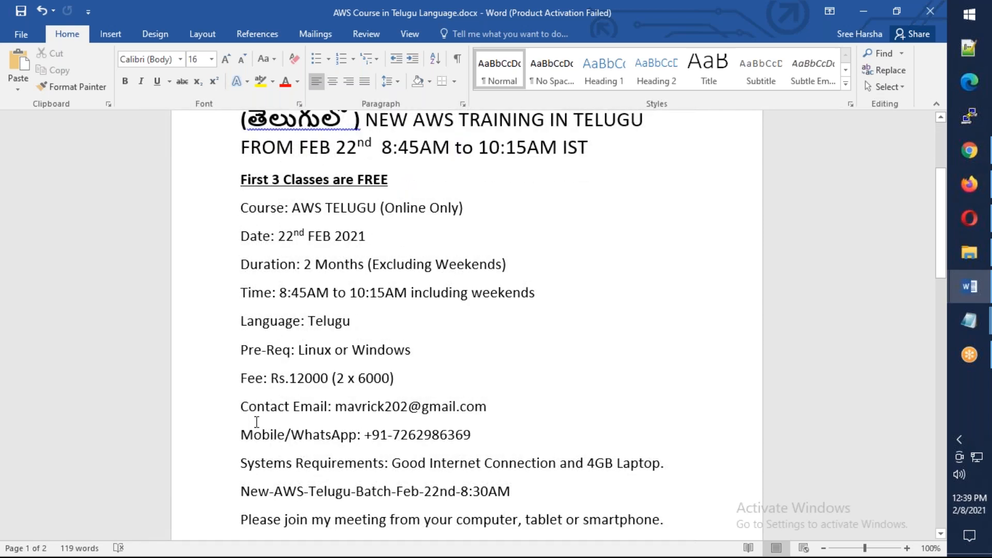
pyautogui.click(414, 350)
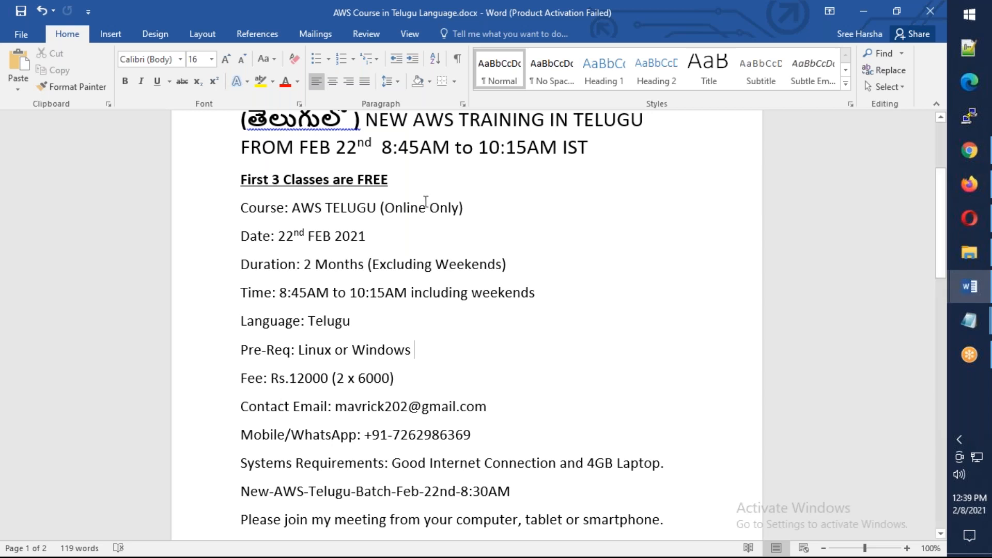
pyautogui.moveTo(415, 213)
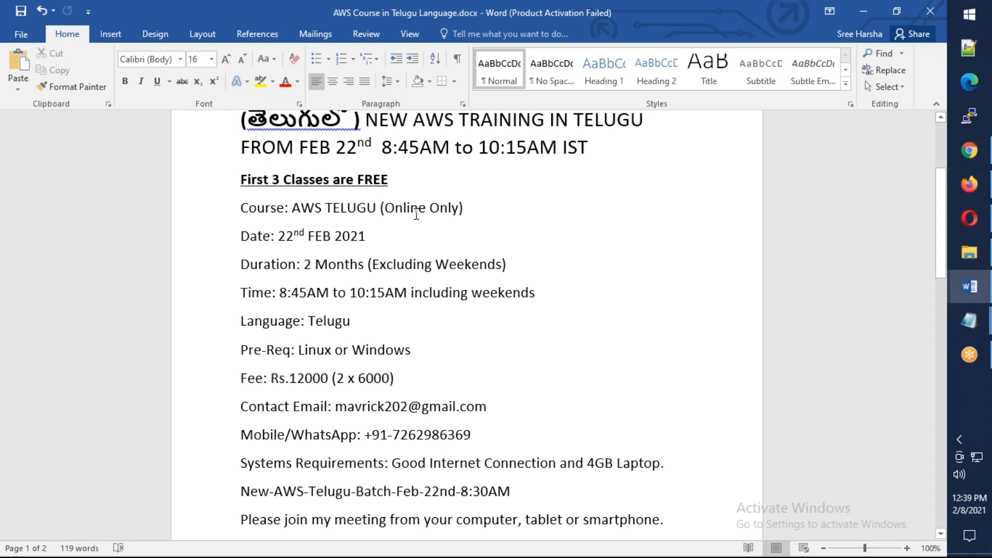
pyautogui.click(415, 350)
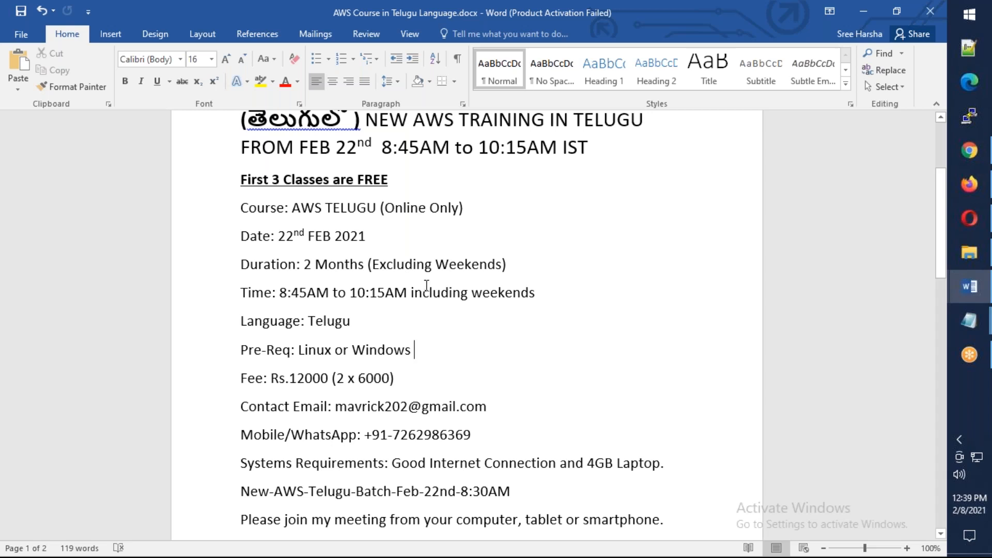
pyautogui.scroll(-3)
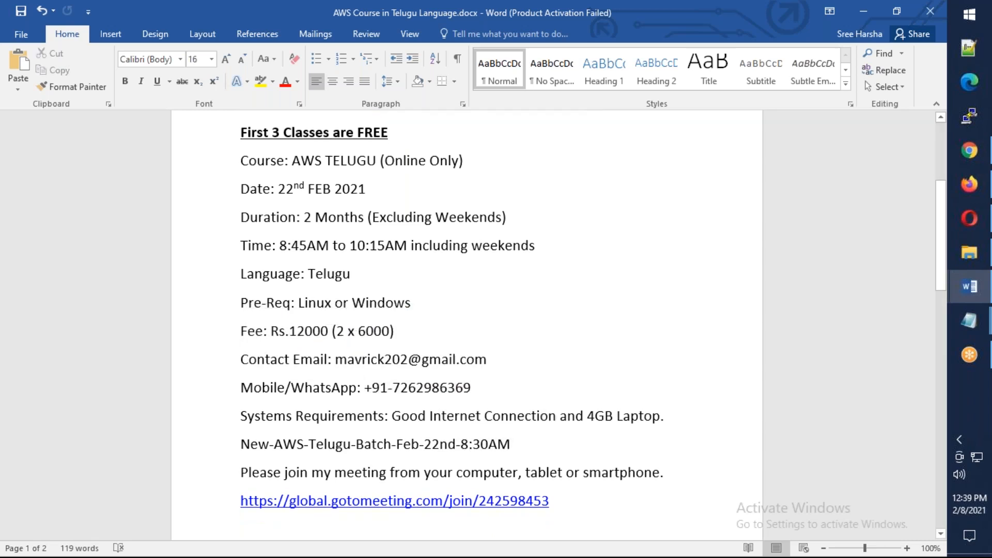
pyautogui.scroll(-3)
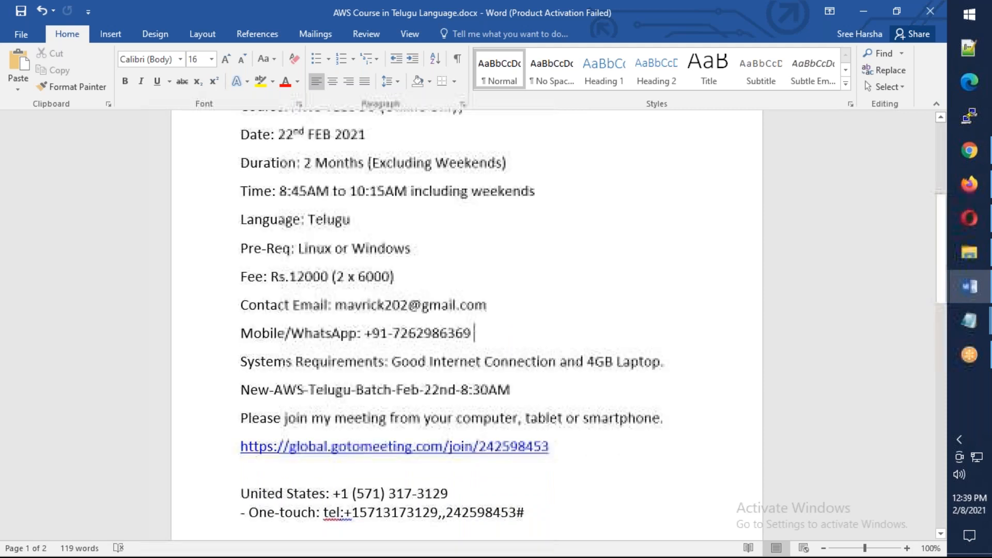
pyautogui.scroll(-3)
pyautogui.write('45')
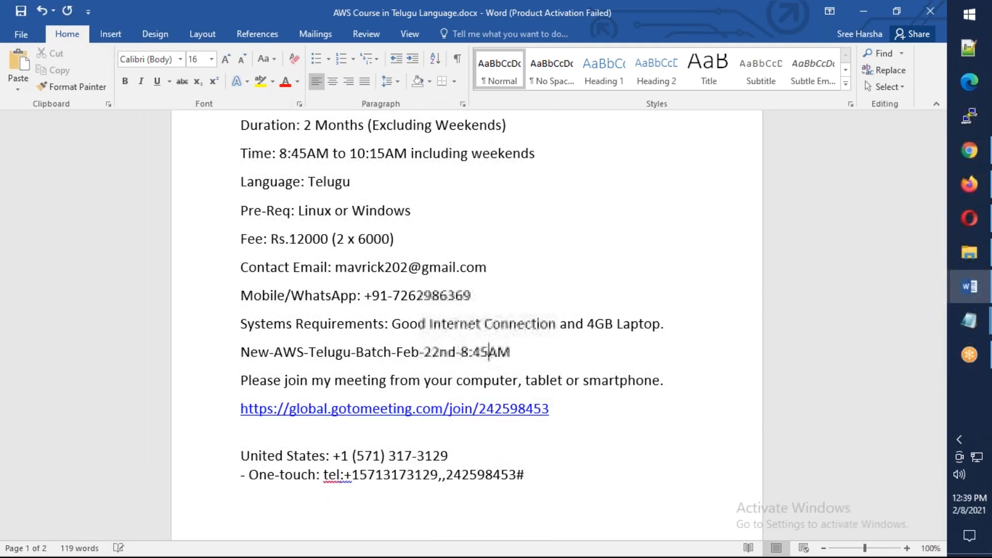
pyautogui.scroll(-3)
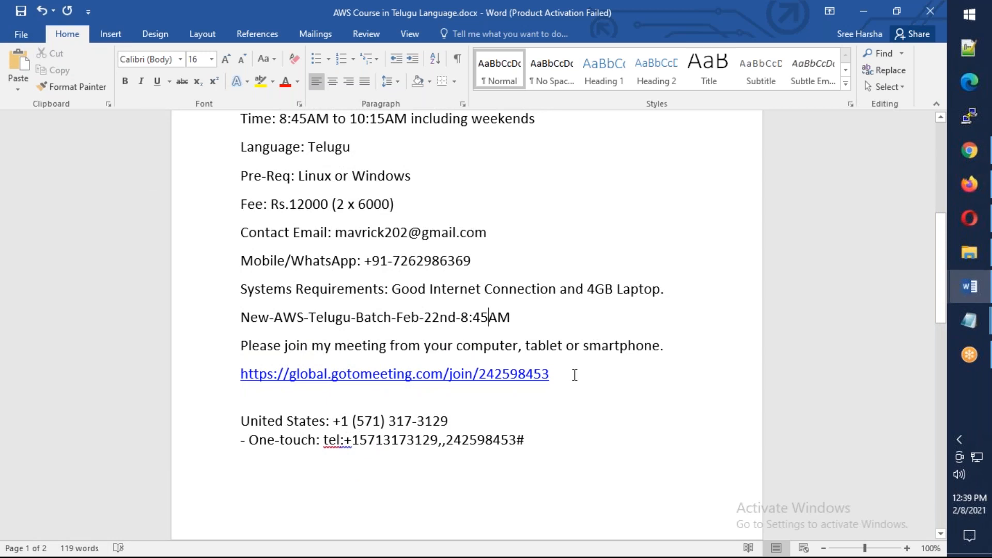
pyautogui.scroll(3)
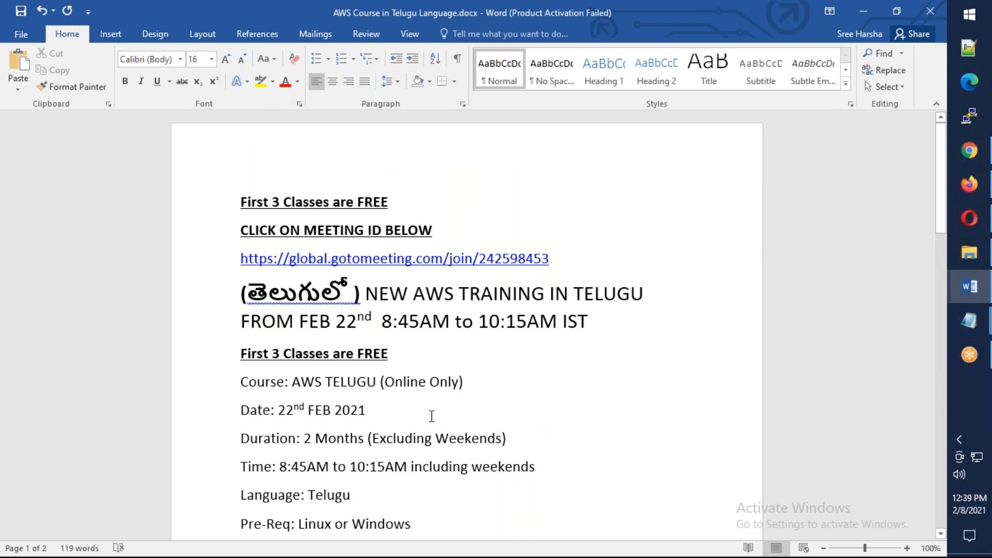
# - Copy the docs.google.com link under AWS Curriculum on page two
pyautogui.click(366, 410)
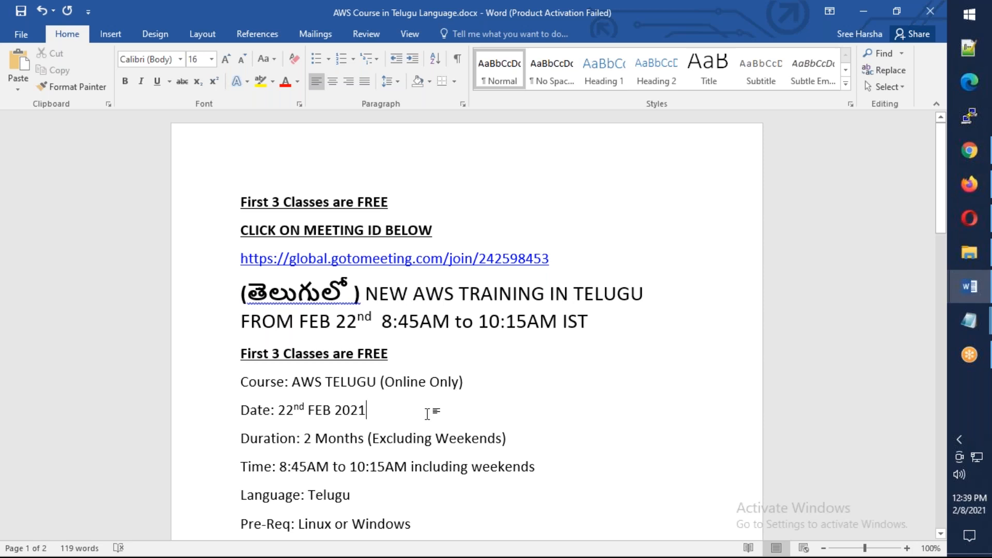
pyautogui.scroll(-3)
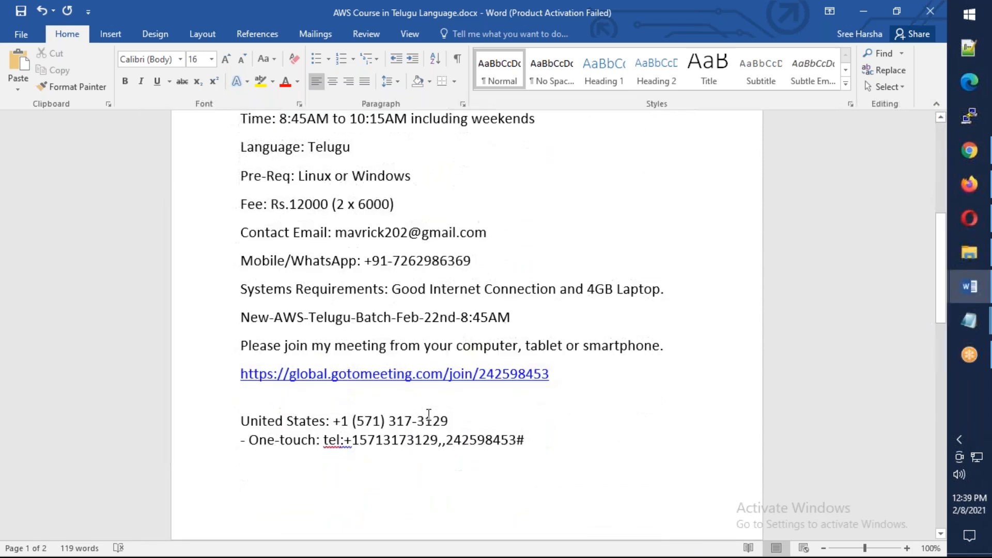
pyautogui.scroll(-3)
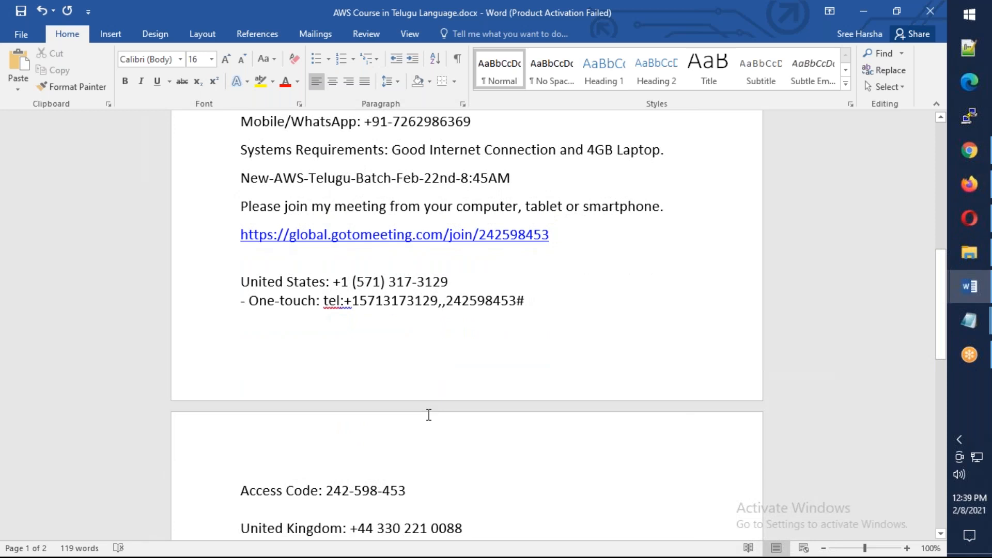
pyautogui.scroll(-3)
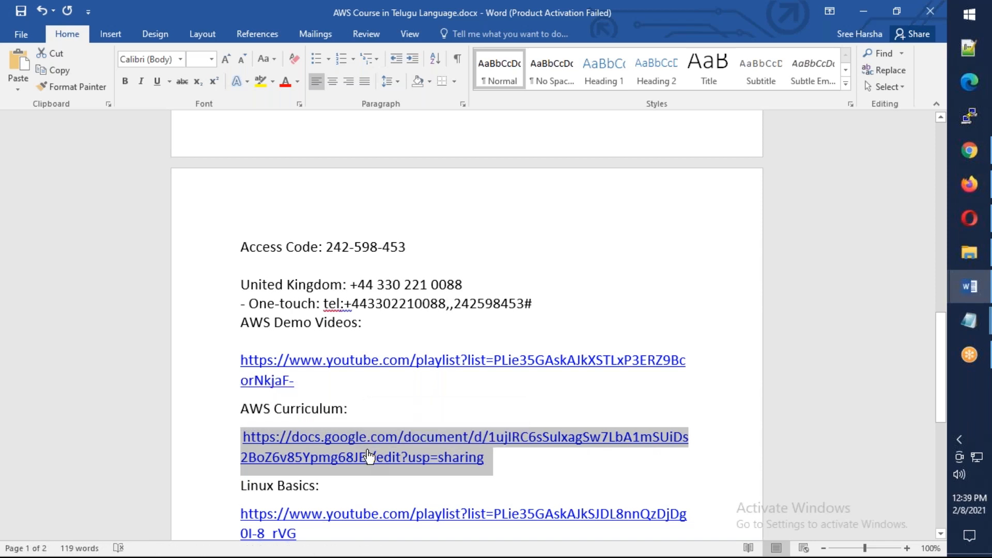
pyautogui.scroll(3)
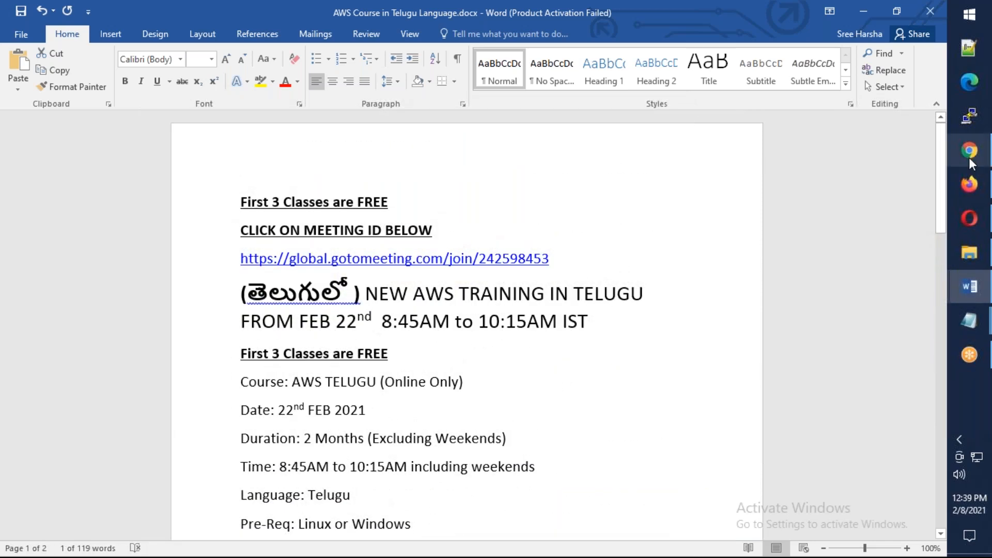
# - Switch to Chrome and open the AWS_SolutionsArchitect-Associate_Version_4.0 document from the link
pyautogui.click(968, 150)
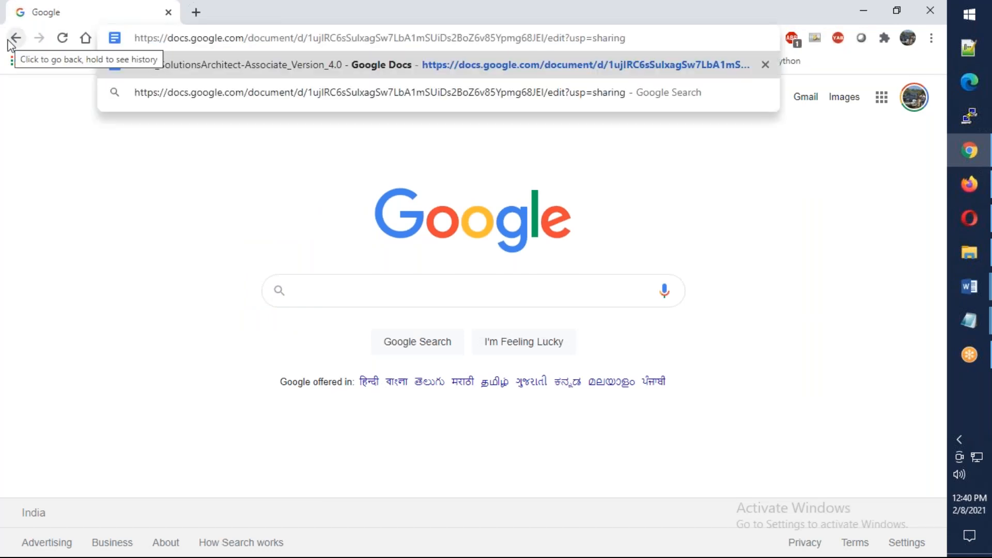
pyautogui.click(379, 92)
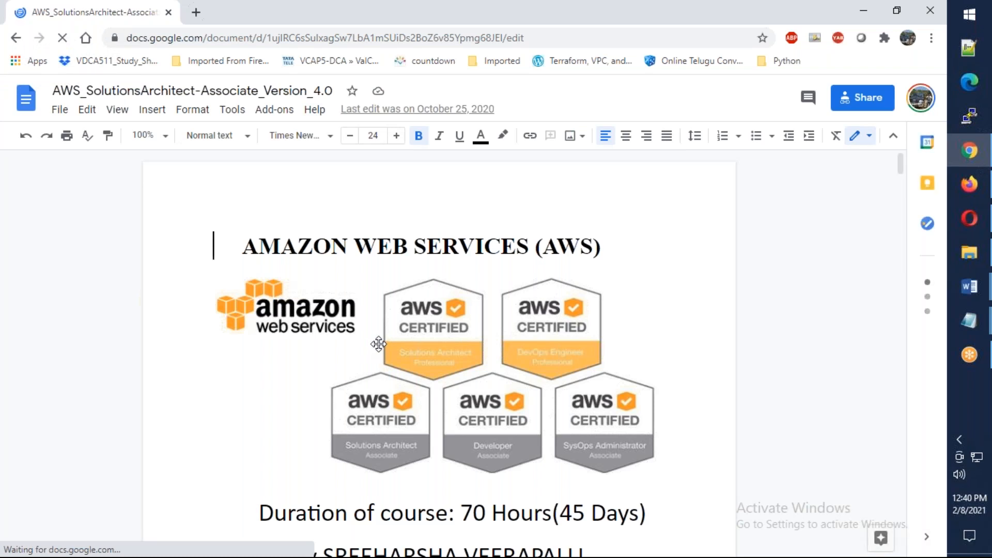
pyautogui.scroll(-3)
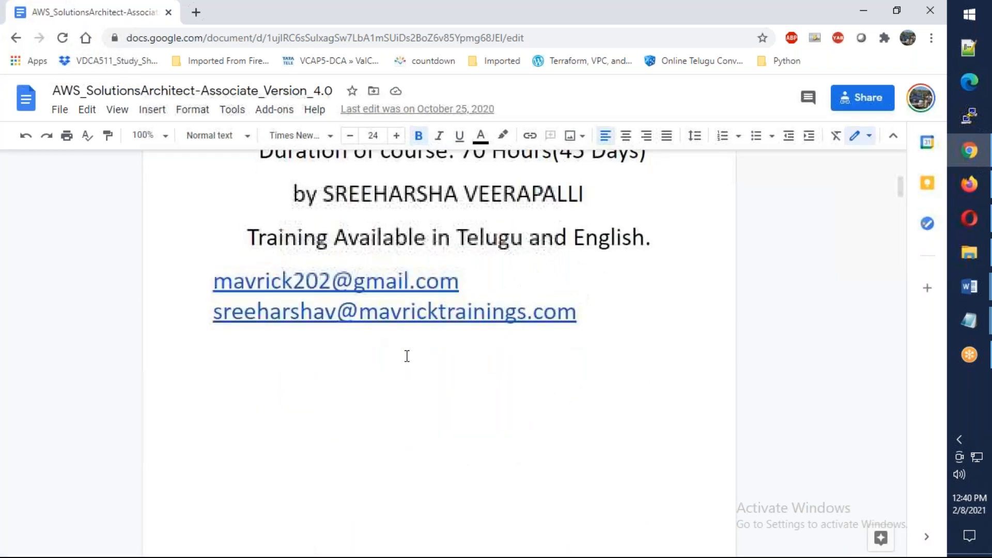
pyautogui.scroll(3)
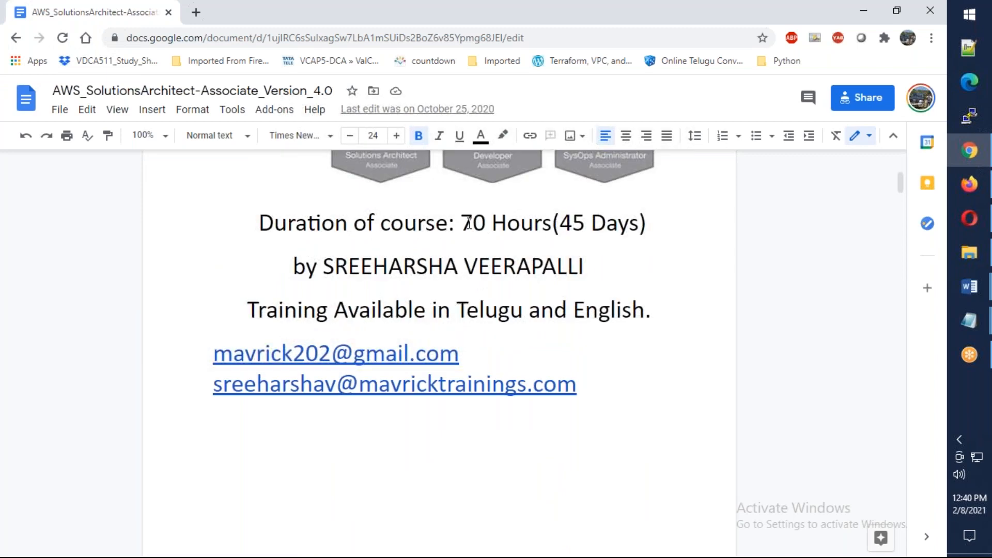
pyautogui.scroll(-3)
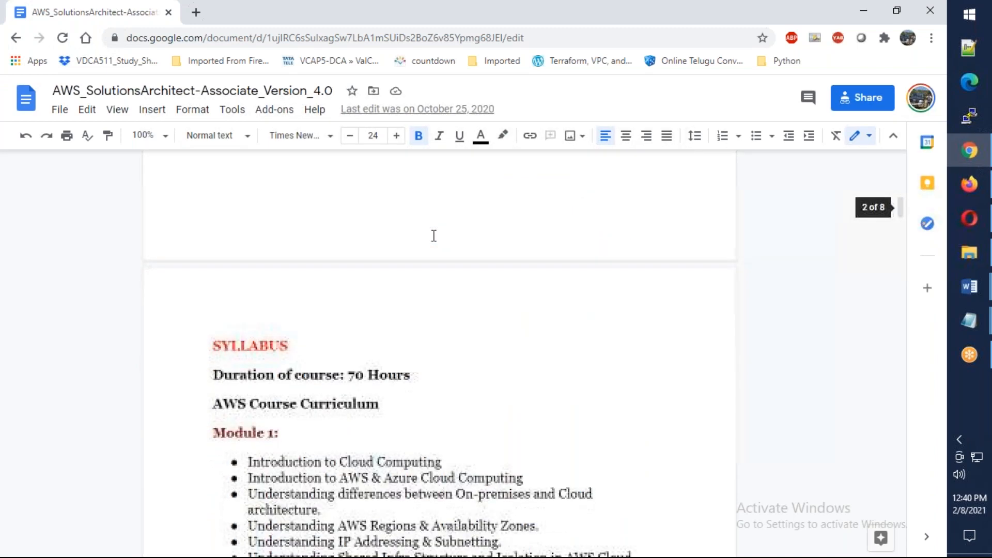
pyautogui.scroll(-3)
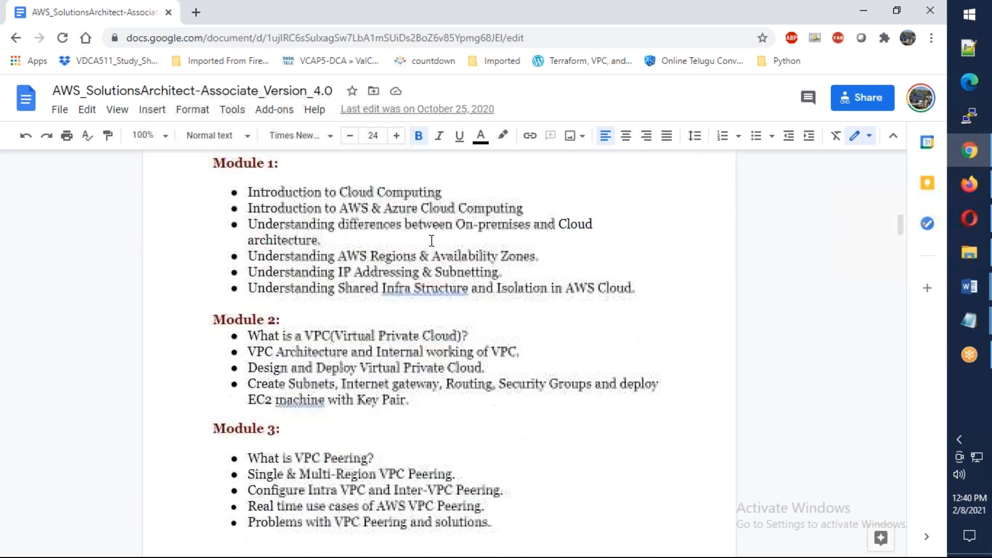
pyautogui.scroll(-3)
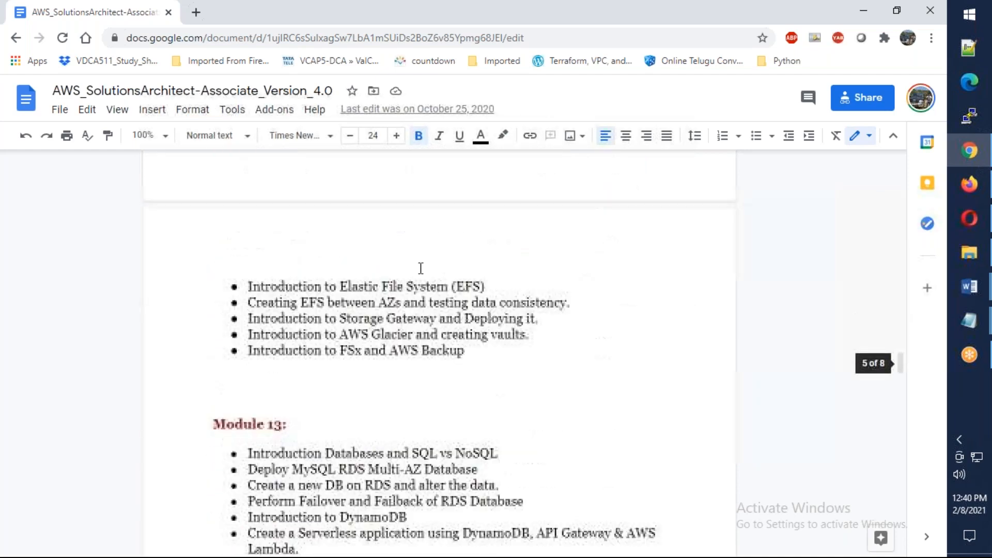
pyautogui.scroll(-3)
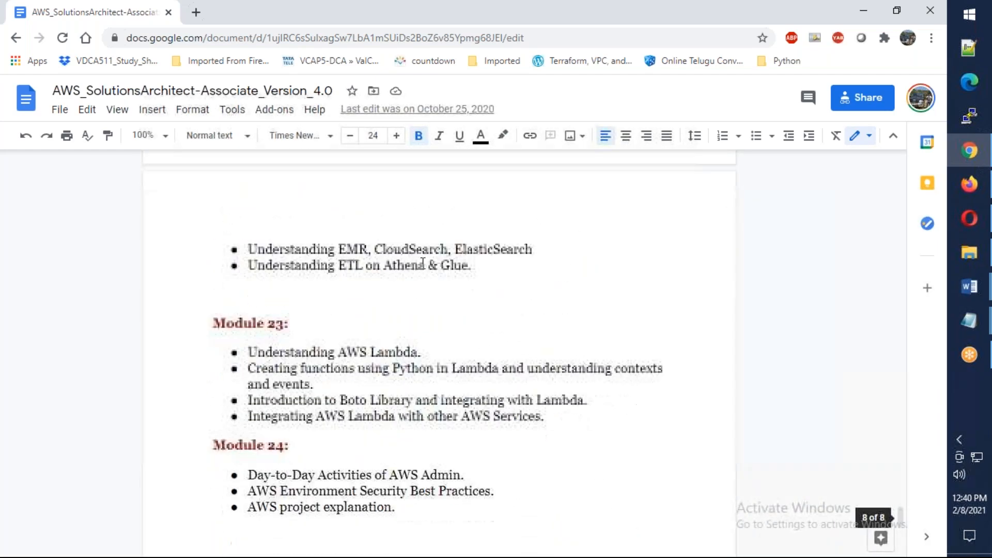
pyautogui.scroll(3)
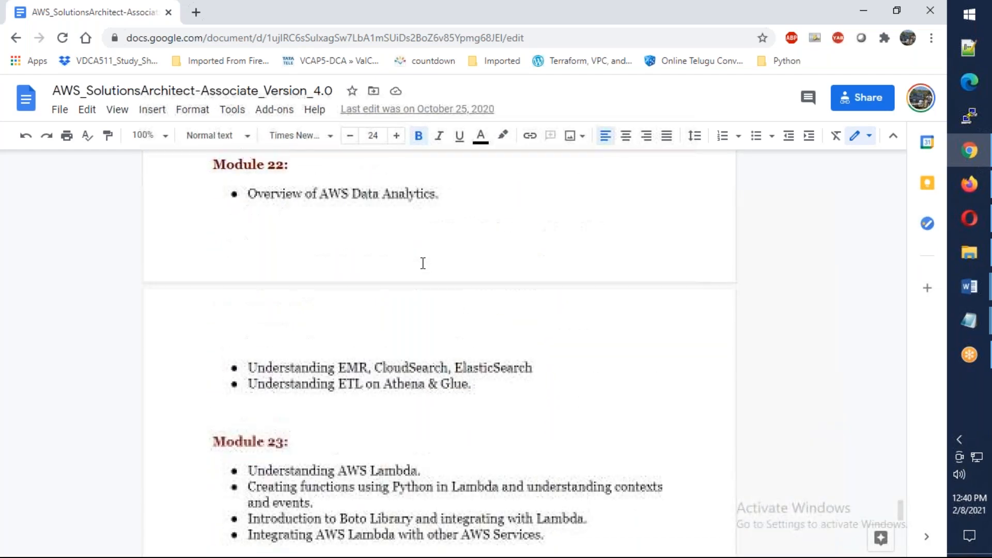
pyautogui.scroll(3)
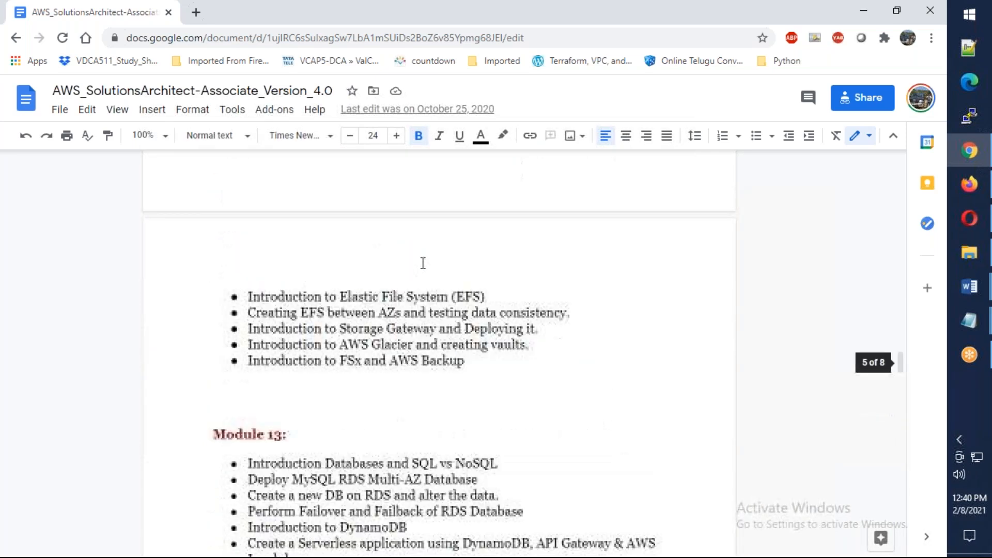
pyautogui.scroll(3)
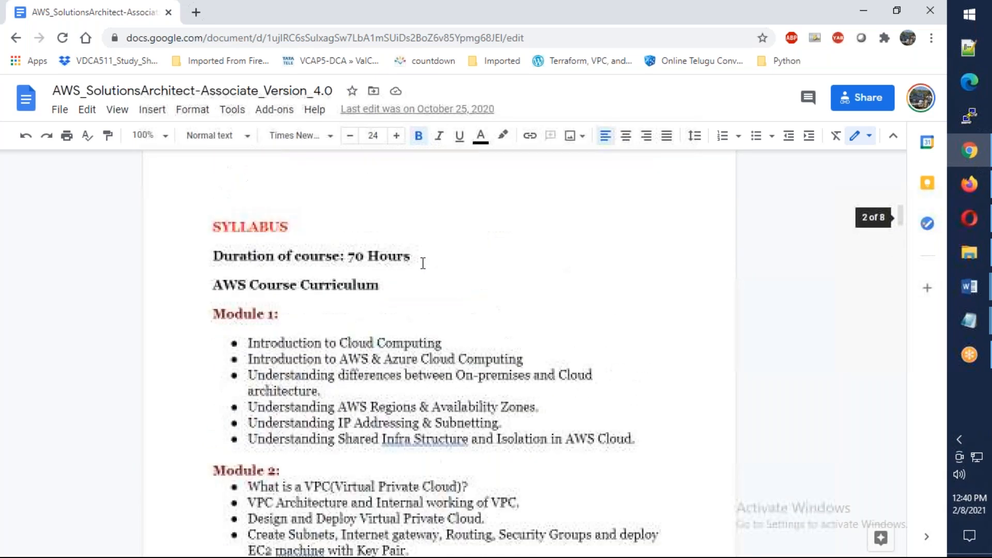
# - Scroll through the curriculum from Module 1 toward Module 9 load balancing
pyautogui.scroll(-3)
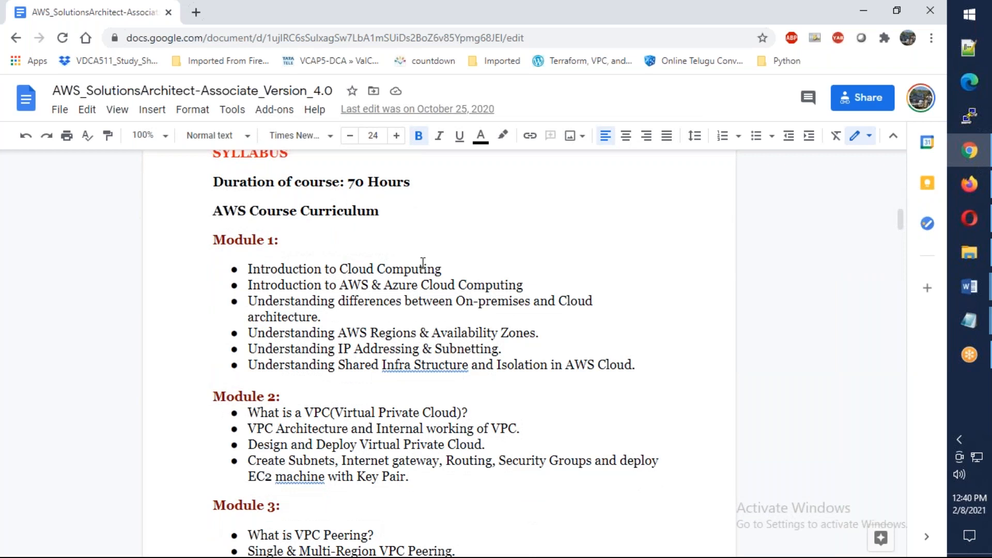
pyautogui.scroll(-3)
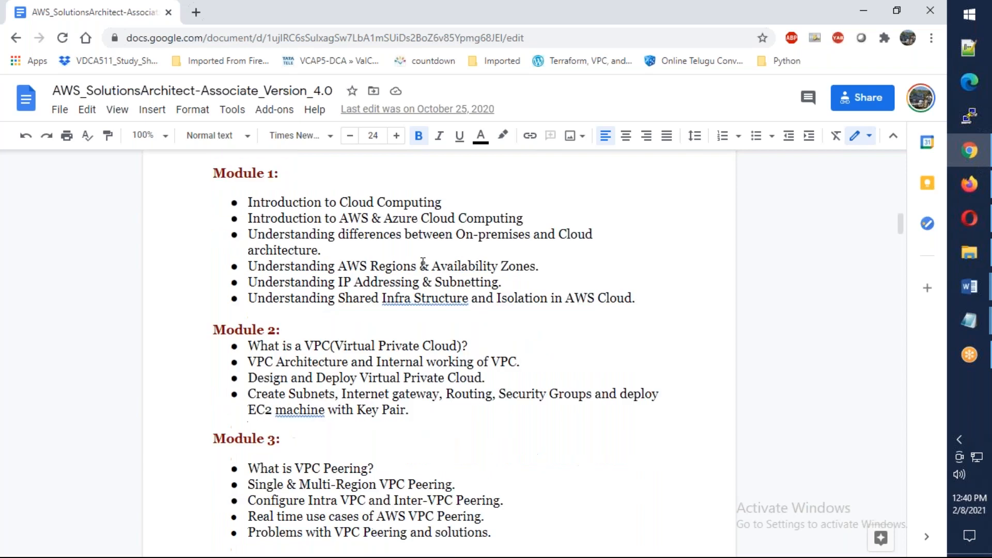
pyautogui.scroll(-3)
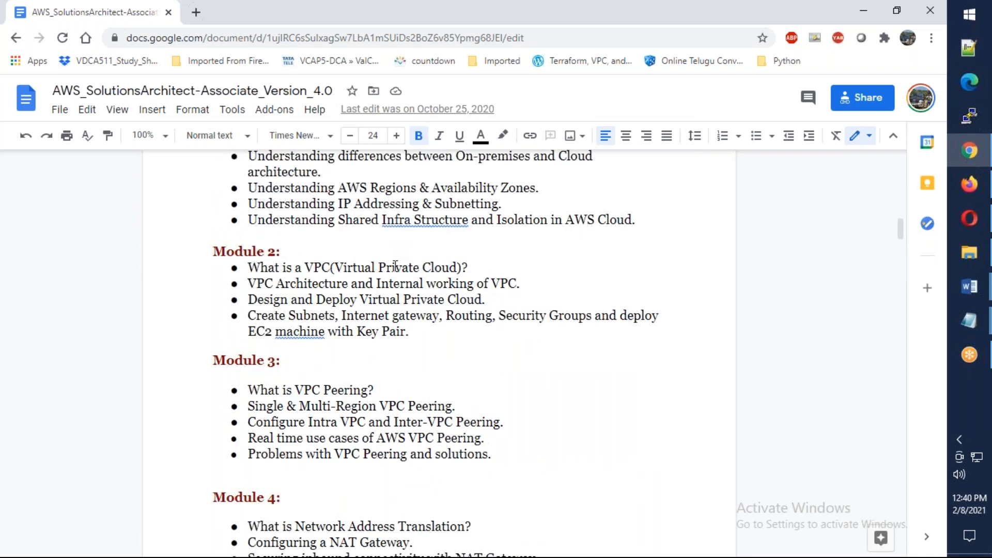
pyautogui.scroll(-3)
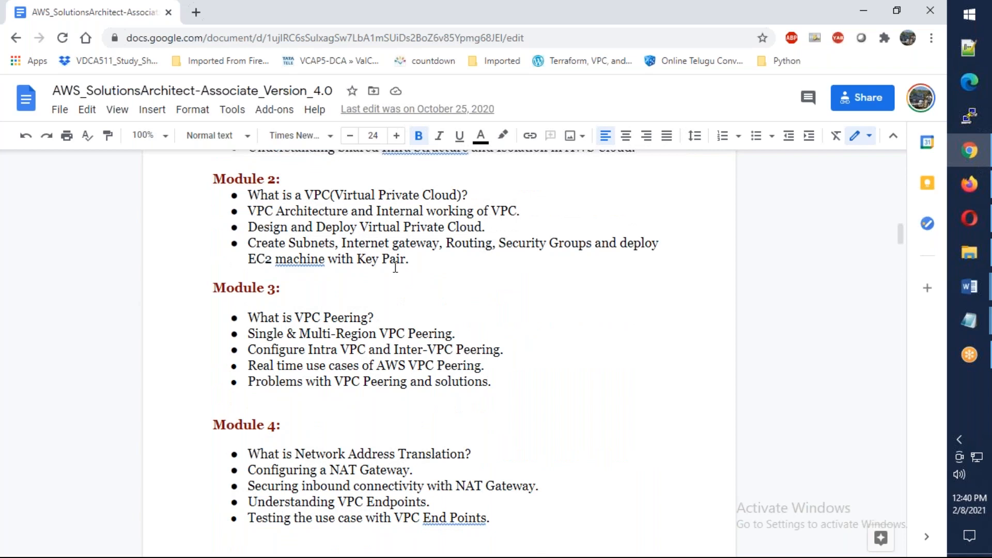
pyautogui.scroll(-3)
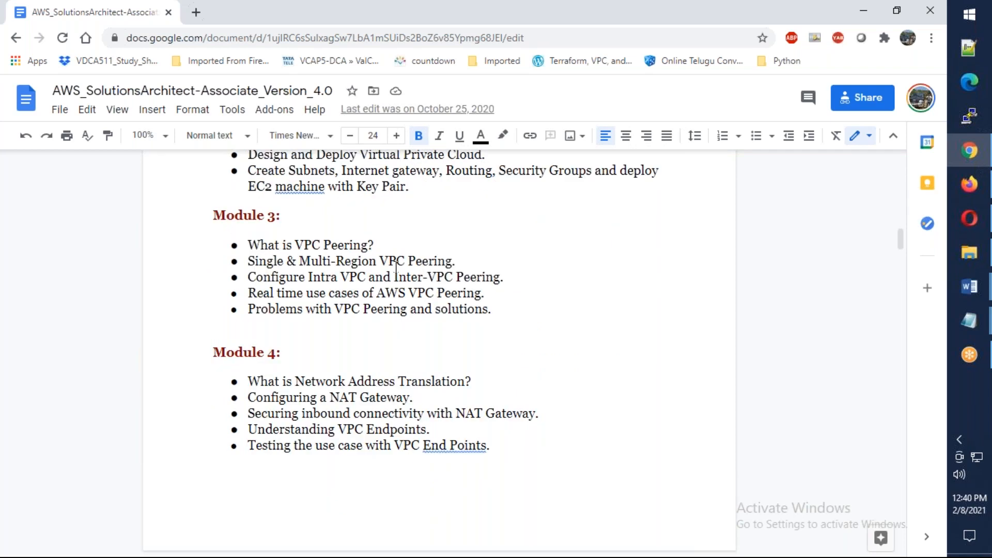
pyautogui.moveTo(519, 309)
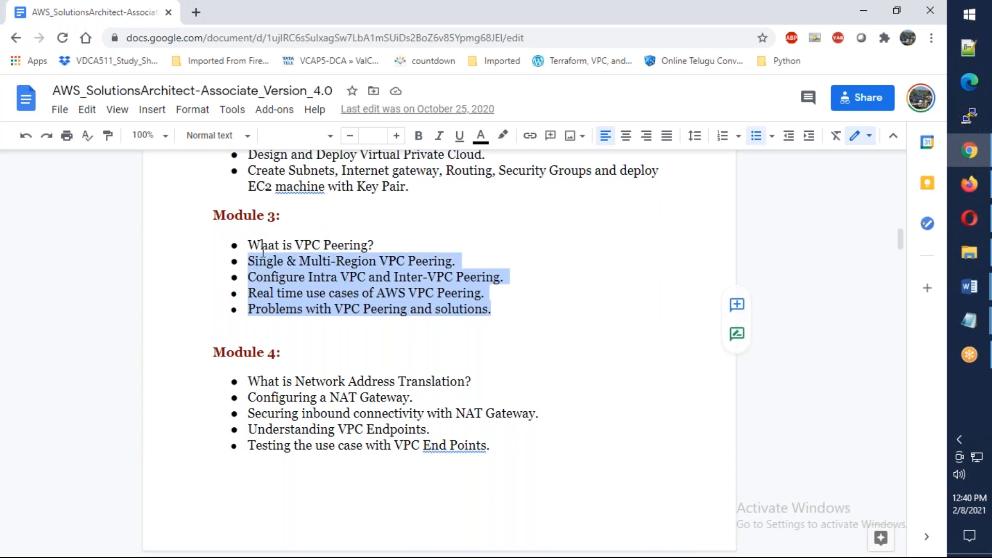
pyautogui.scroll(-3)
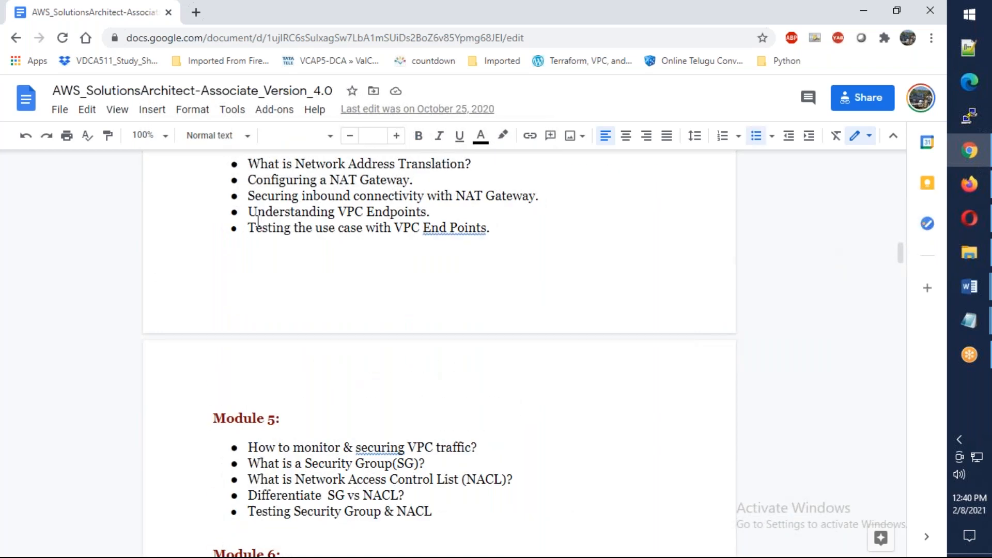
pyautogui.scroll(-3)
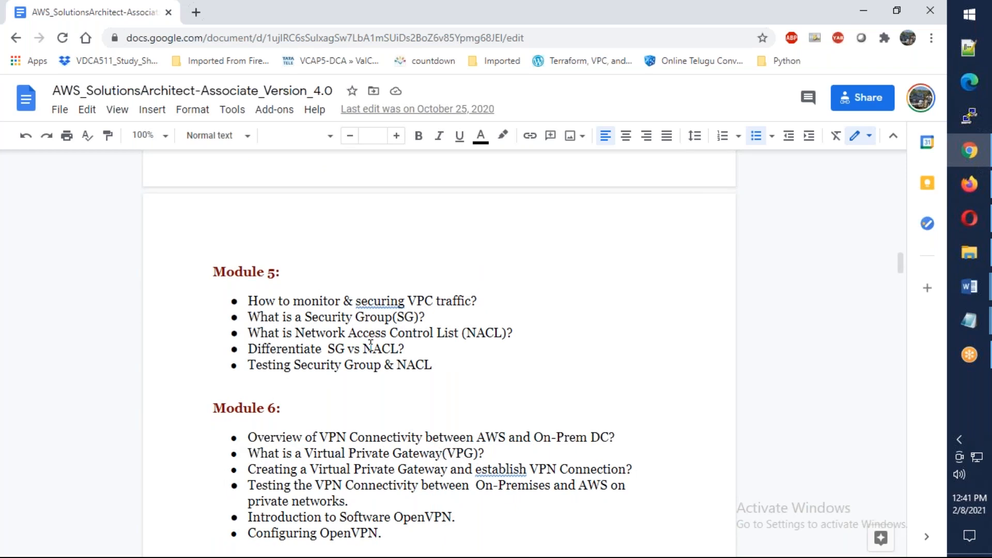
pyautogui.scroll(-3)
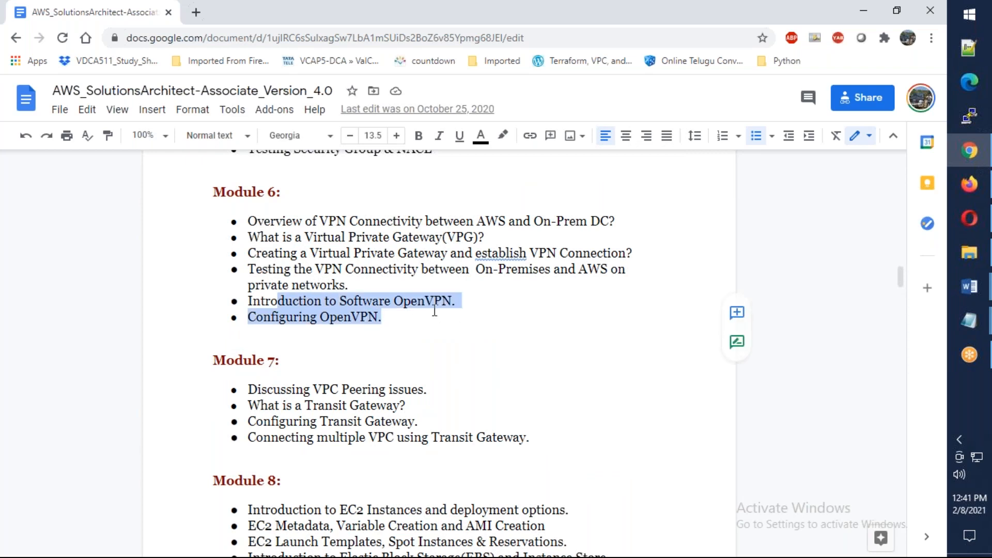
pyautogui.scroll(-3)
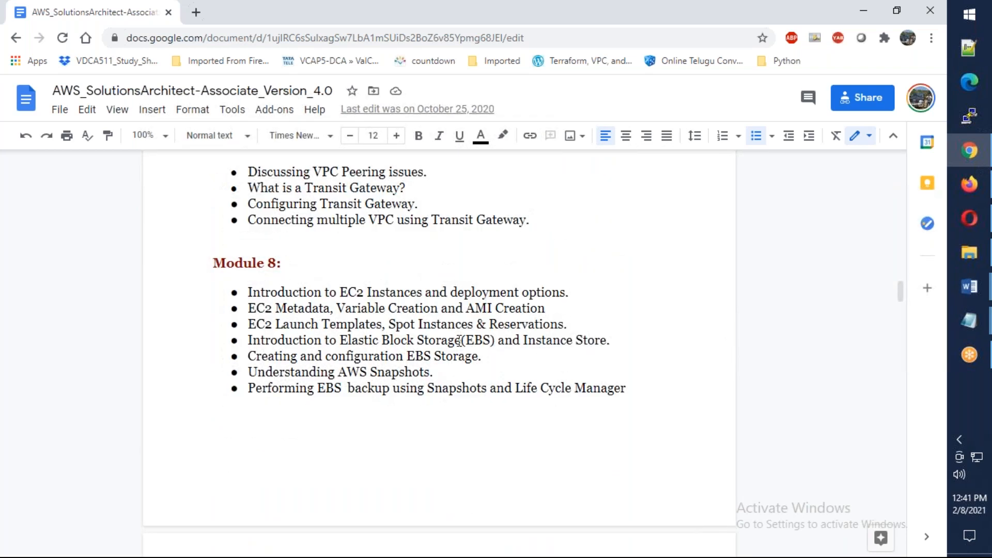
pyautogui.scroll(-3)
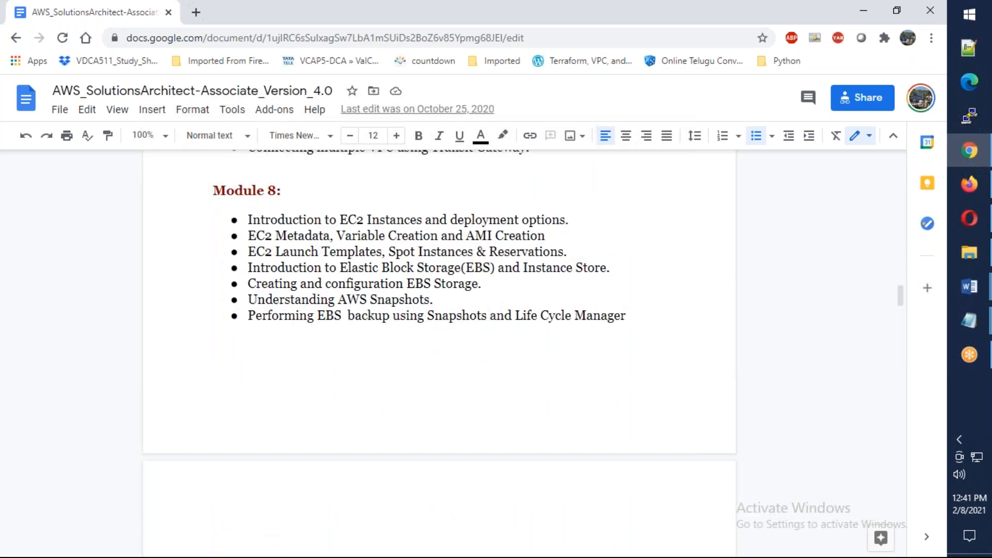
# - Continue reading past the Module 11 heading down to Module 15 on IAM
pyautogui.scroll(-3)
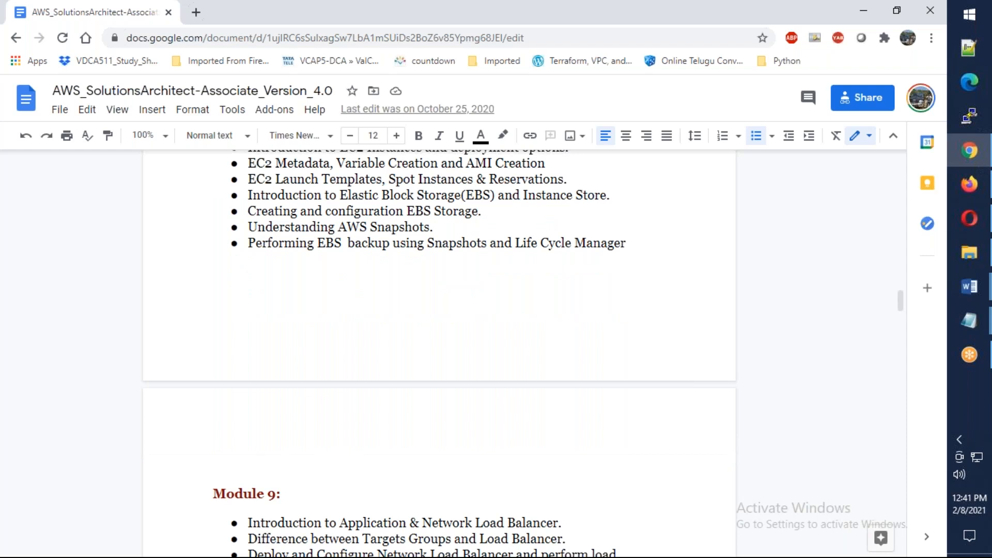
pyautogui.scroll(-3)
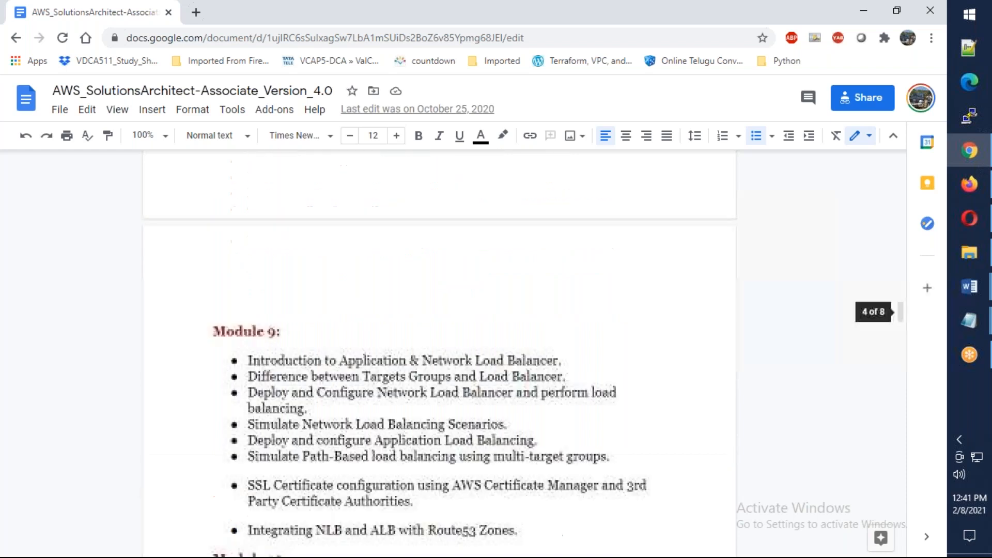
pyautogui.scroll(-3)
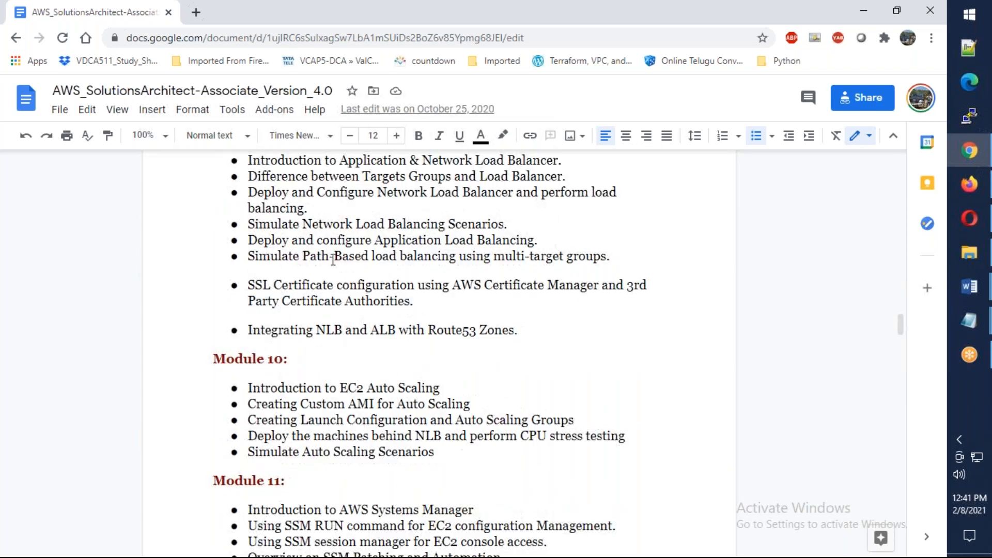
pyautogui.scroll(-3)
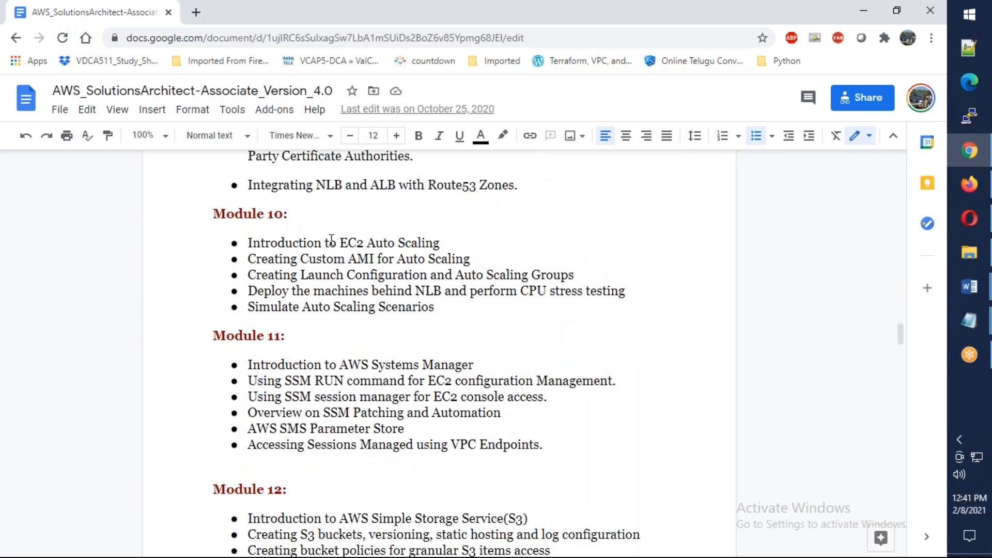
pyautogui.click(289, 335)
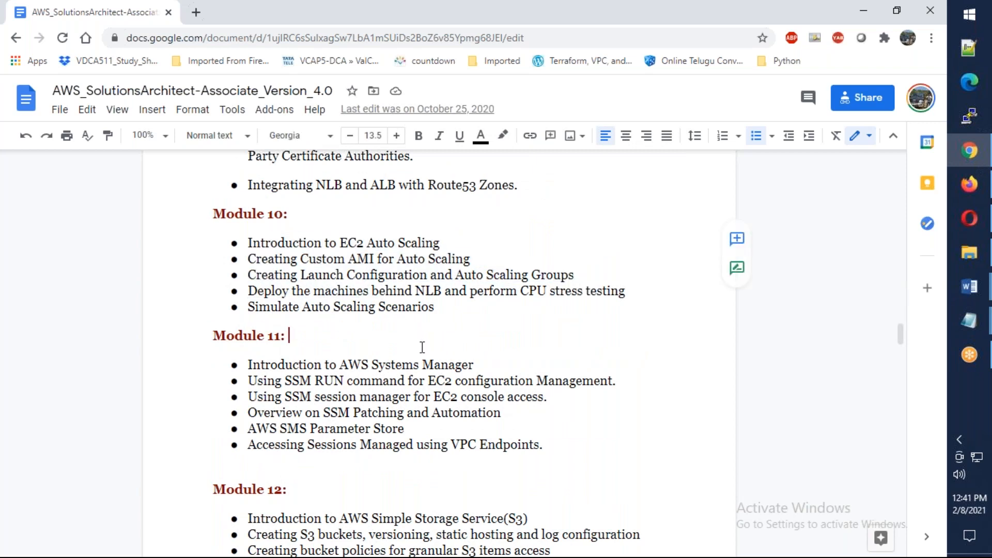
pyautogui.scroll(-3)
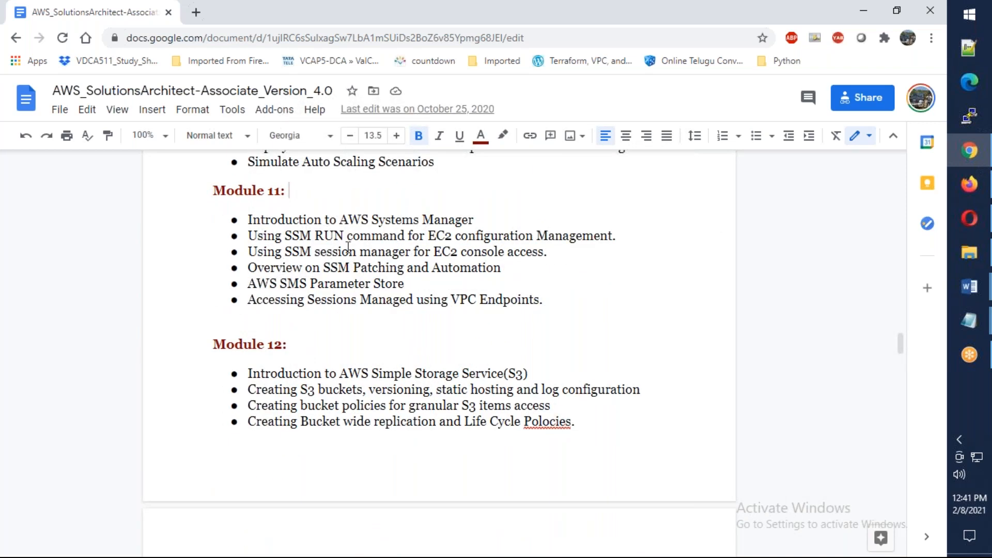
pyautogui.scroll(-3)
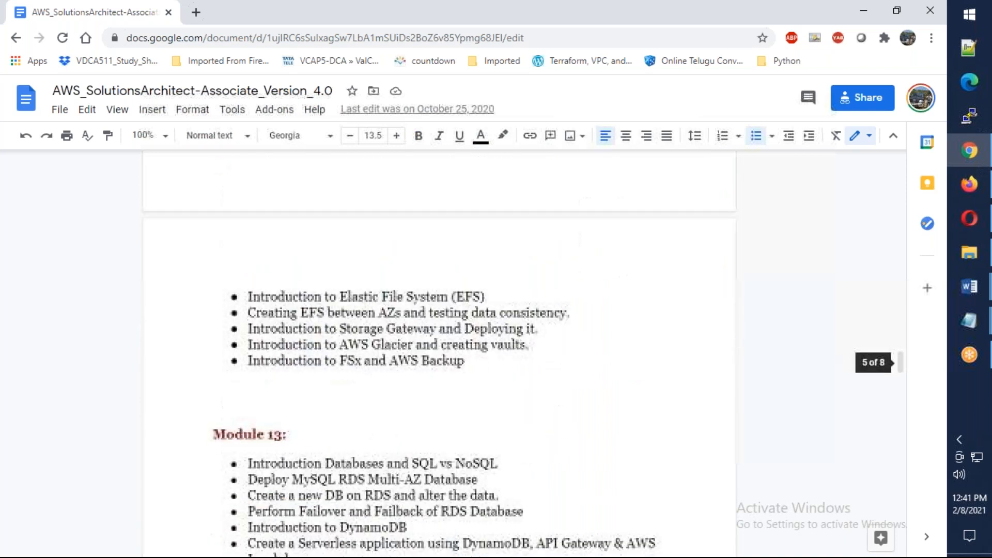
pyautogui.scroll(-3)
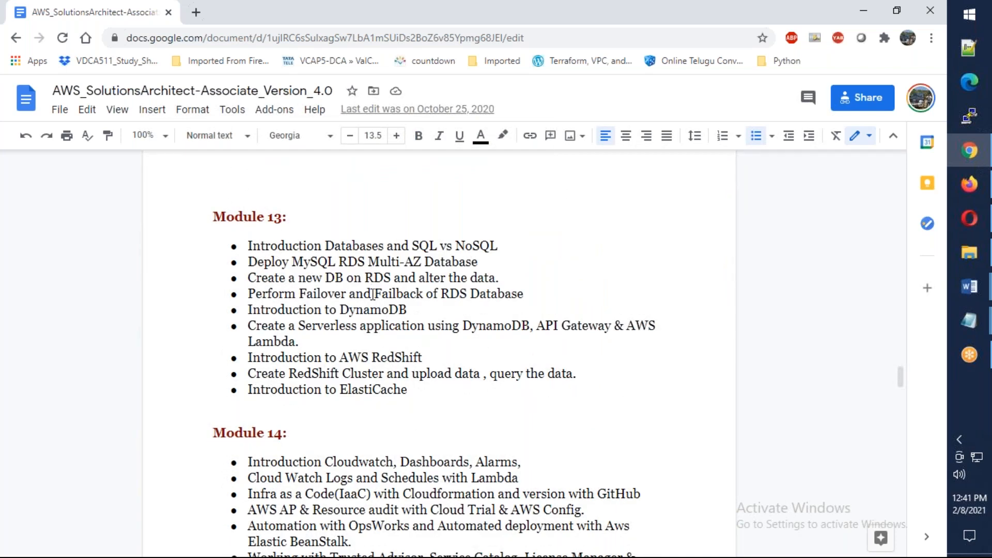
pyautogui.scroll(-3)
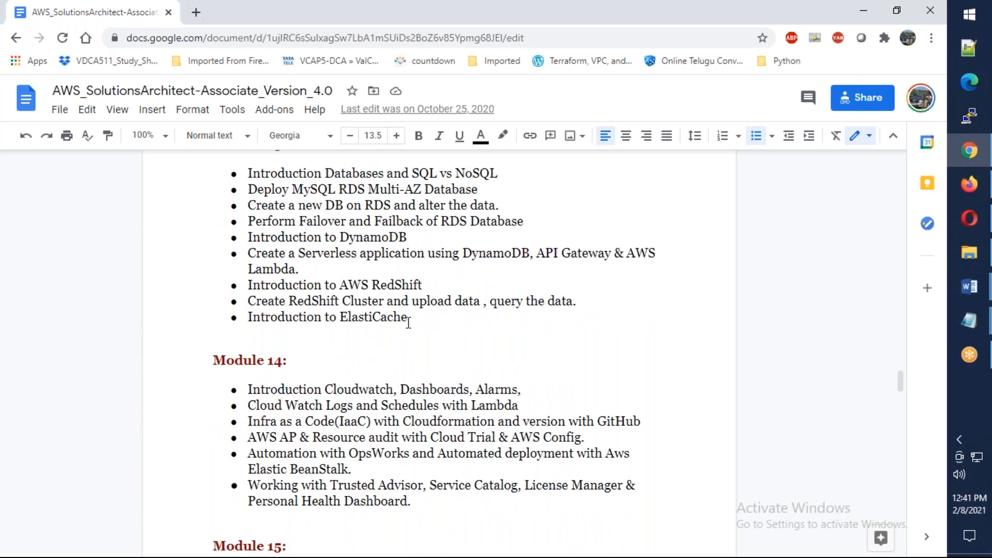
pyautogui.scroll(-3)
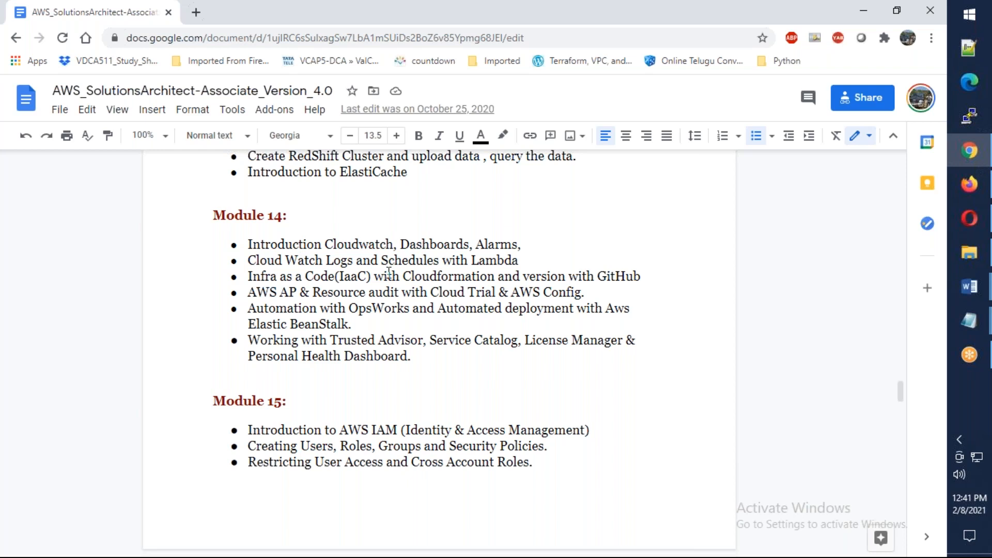
# - Scroll through Modules 16 and 17 on certificates and containers to the Module 18 migration topics
pyautogui.scroll(-3)
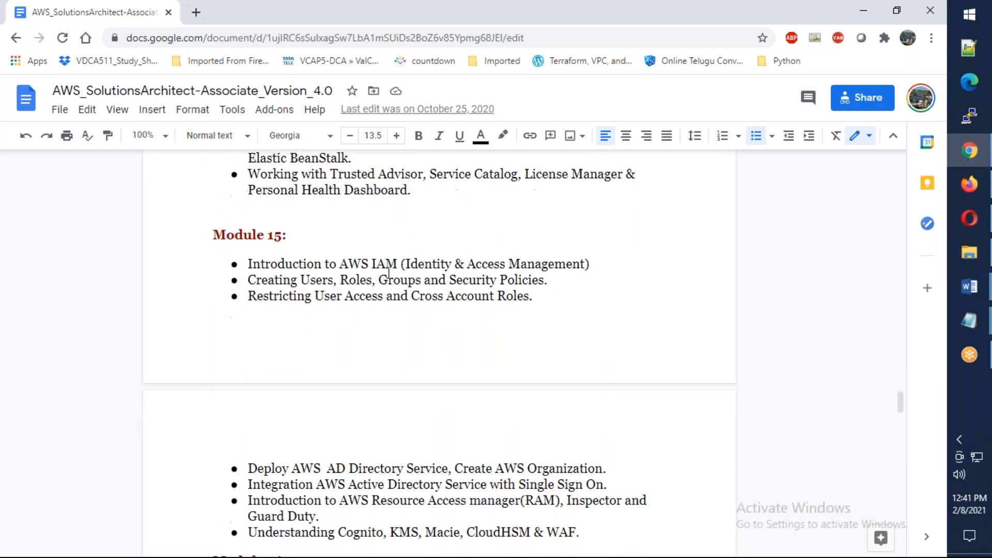
pyautogui.scroll(-3)
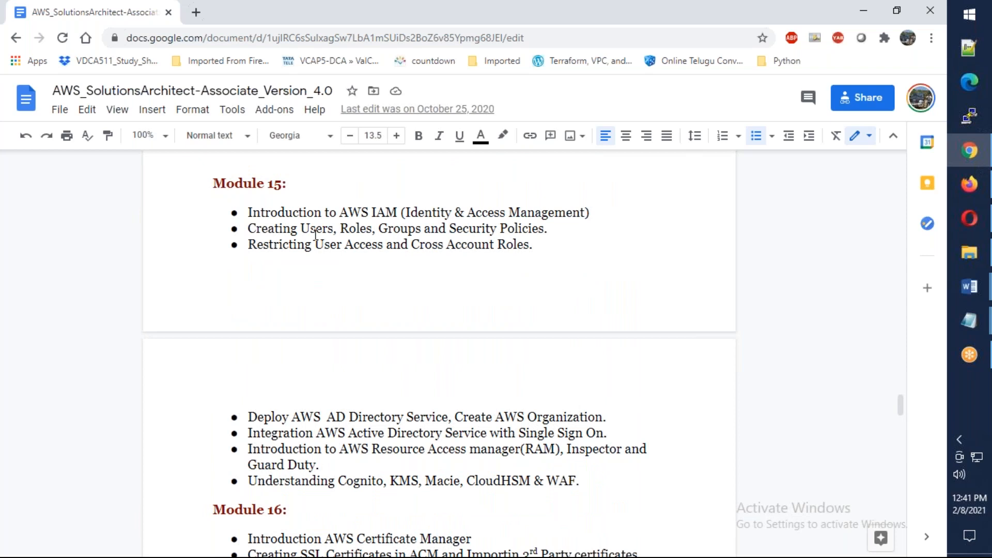
pyautogui.scroll(-3)
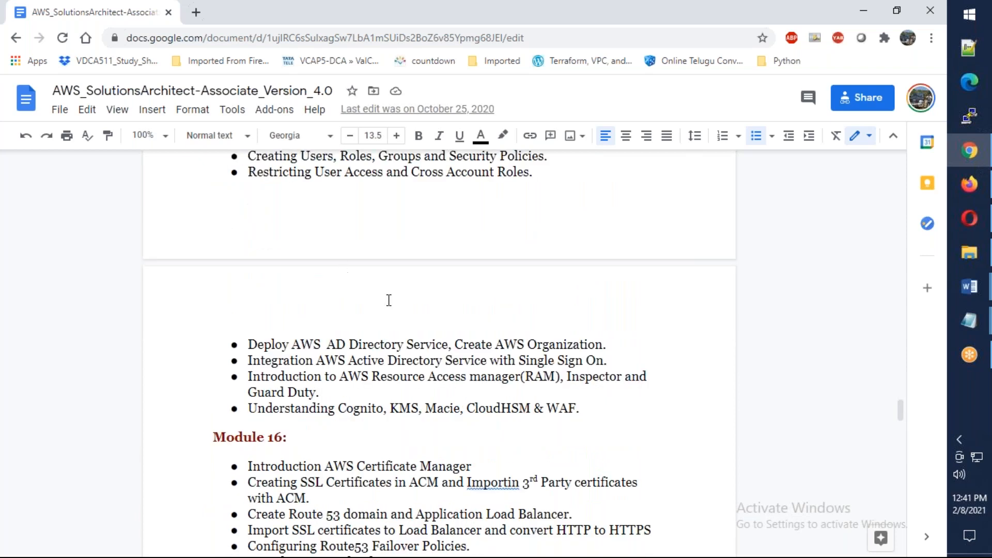
pyautogui.scroll(3)
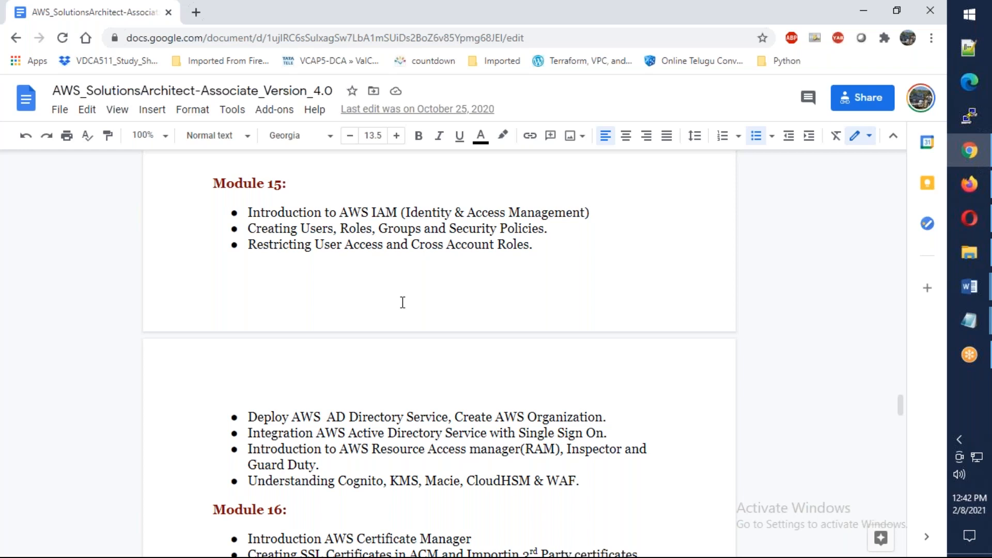
pyautogui.scroll(-3)
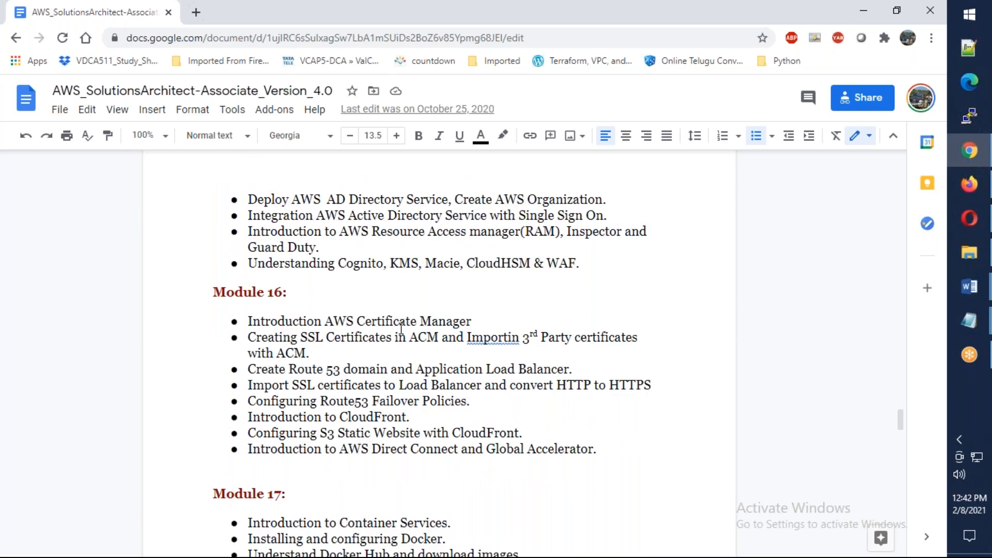
pyautogui.scroll(-3)
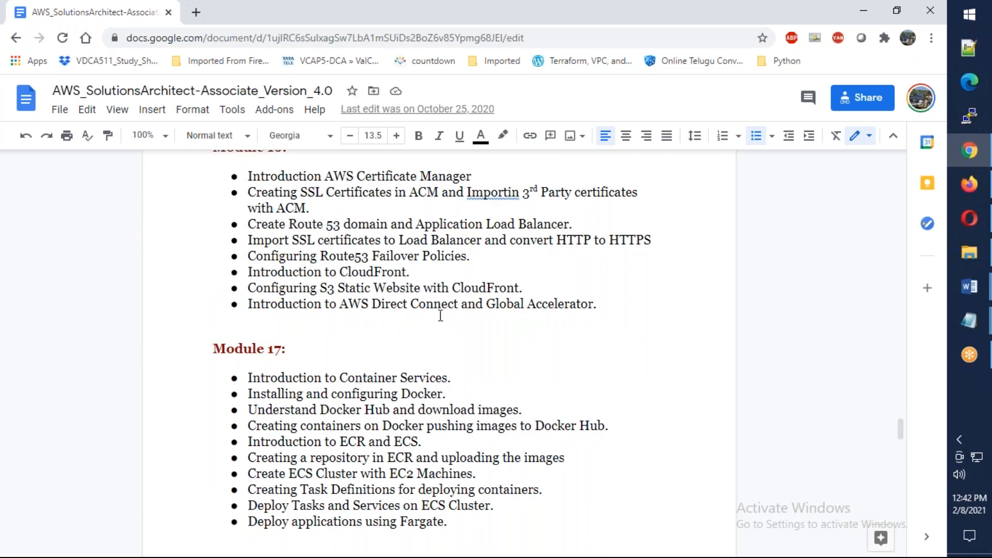
pyautogui.scroll(-3)
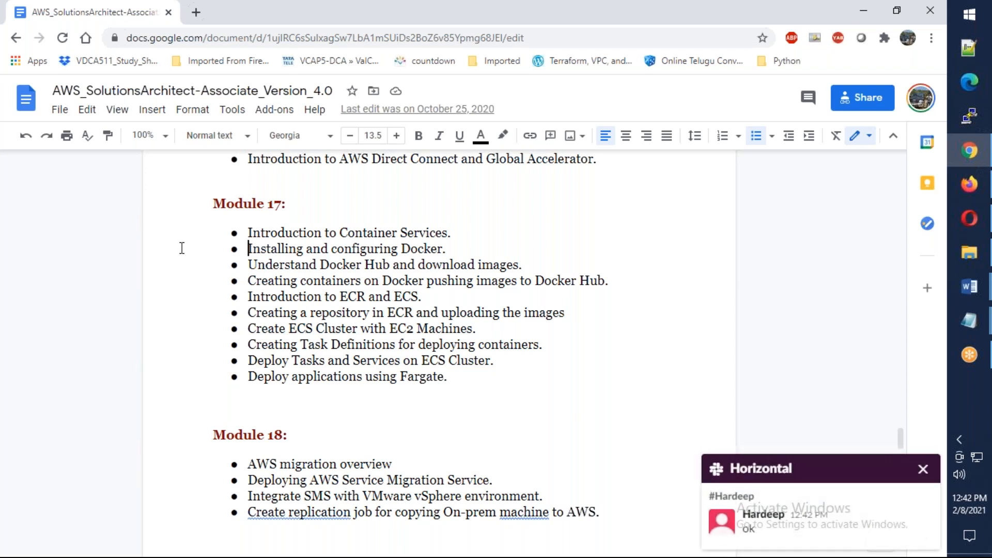
pyautogui.click(922, 469)
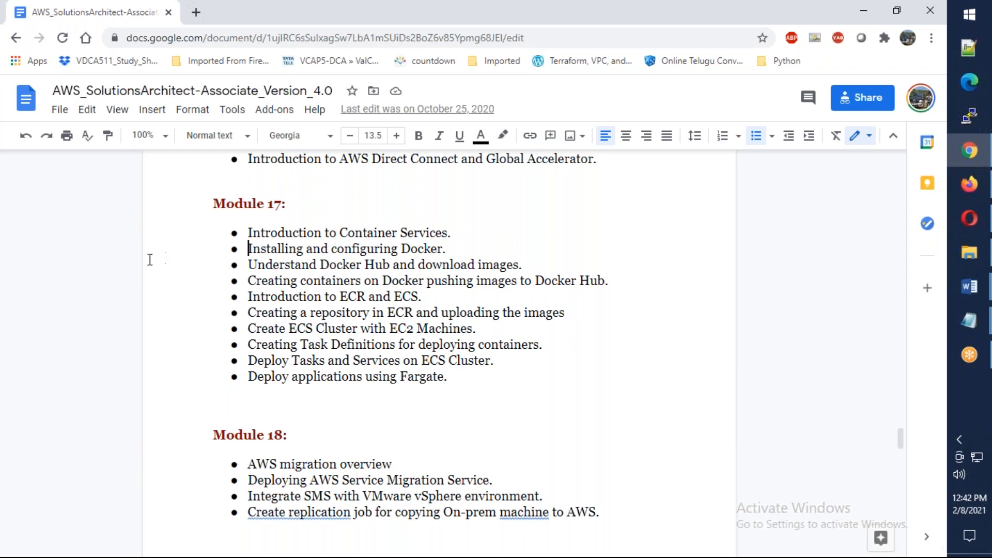
pyautogui.moveTo(233, 272)
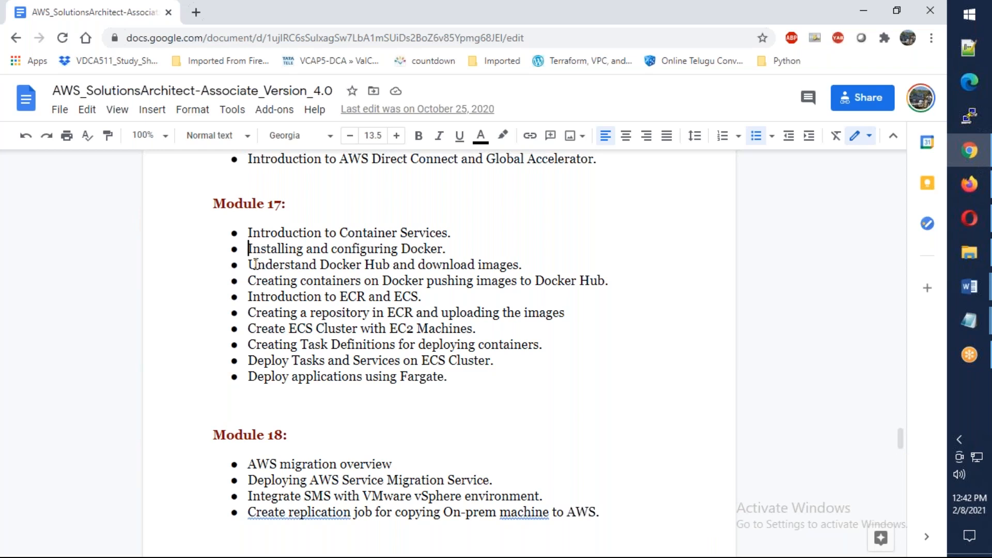
pyautogui.scroll(-3)
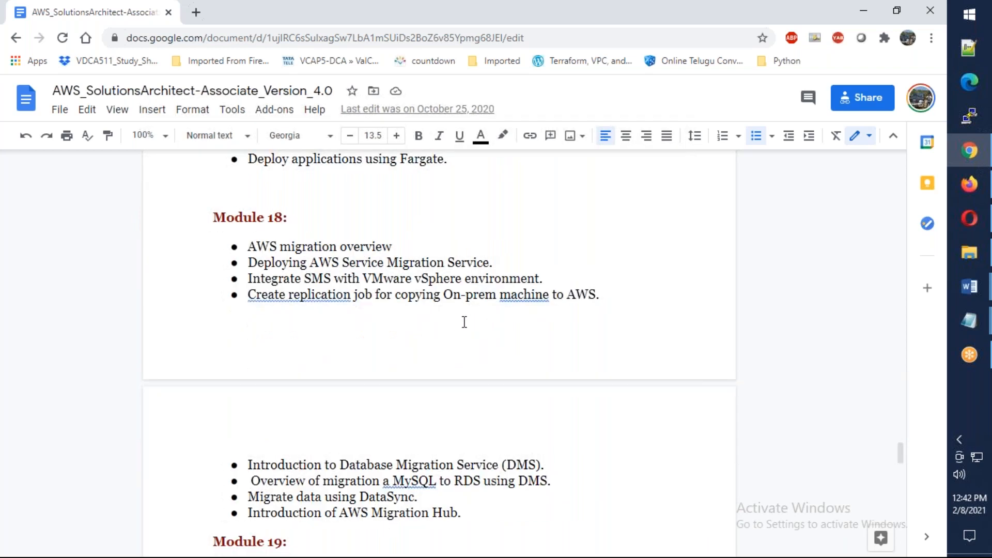
pyautogui.scroll(-3)
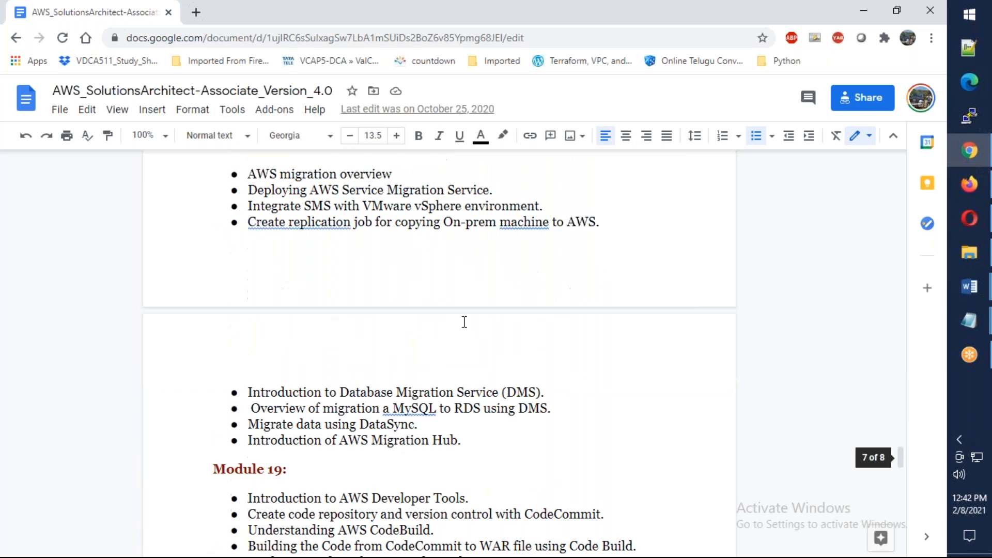
pyautogui.scroll(3)
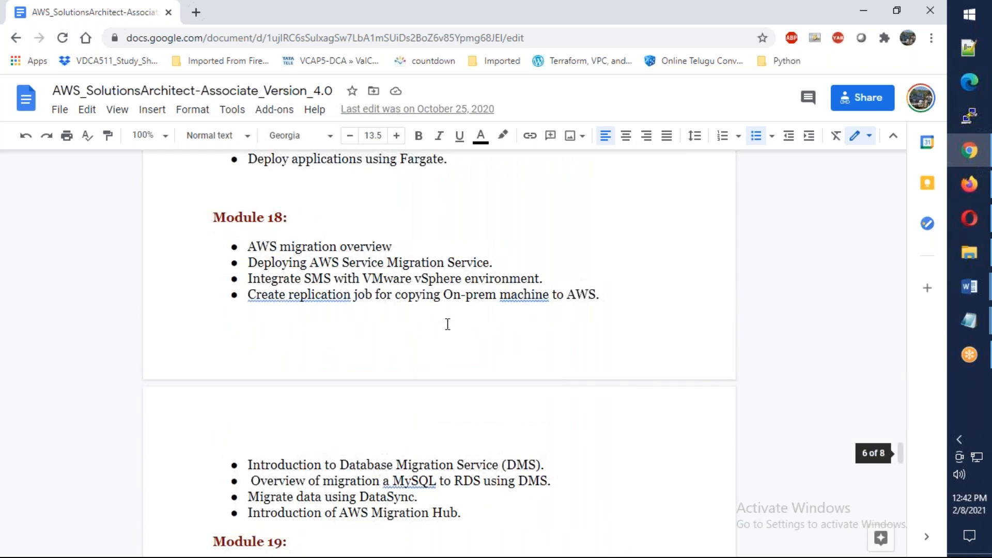
pyautogui.moveTo(438, 325)
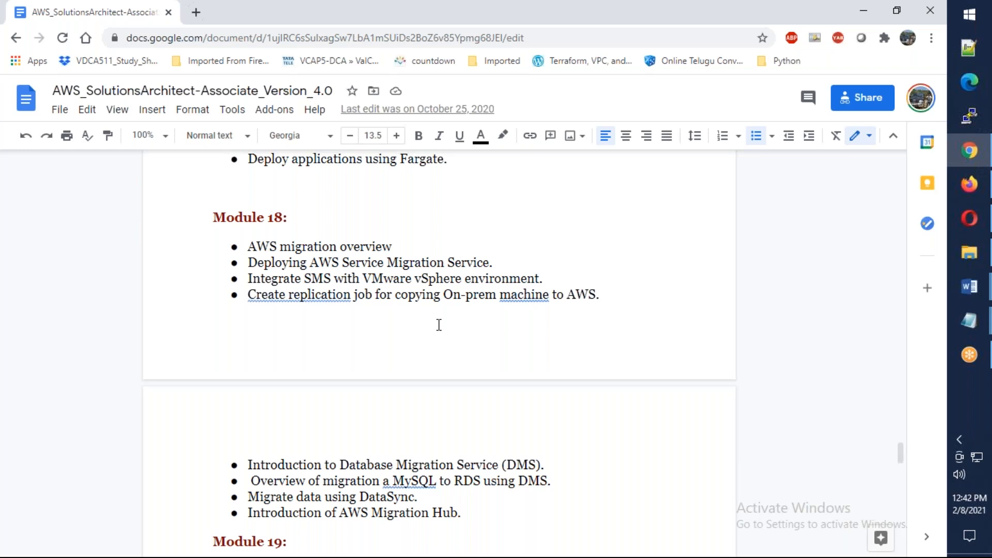
# - Read through Modules 19 to 24 at the end of the curriculum
pyautogui.scroll(-3)
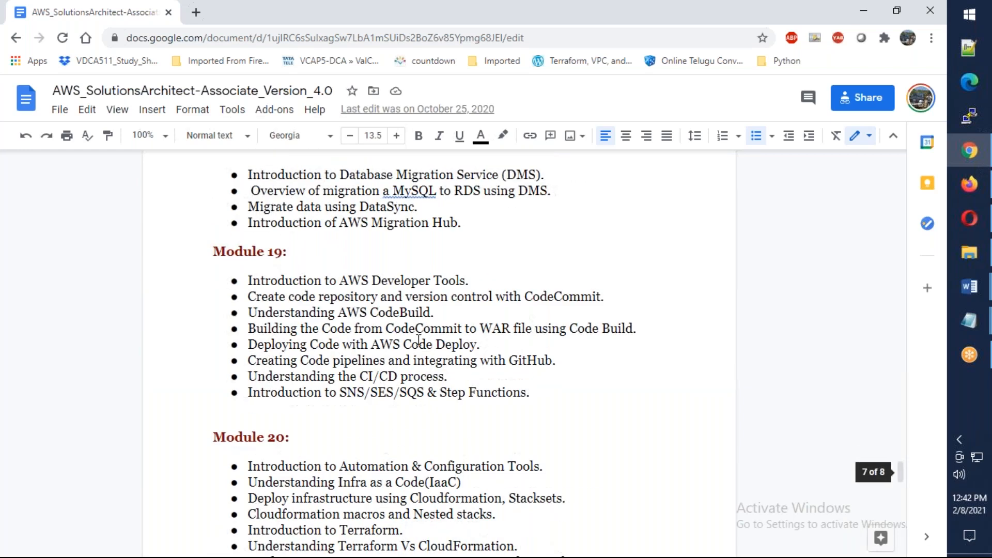
pyautogui.scroll(-3)
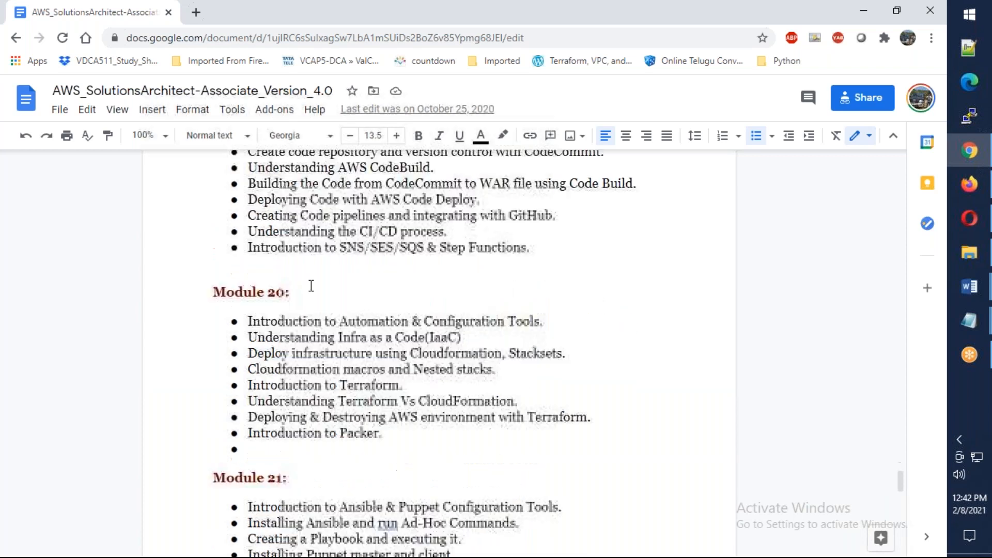
pyautogui.scroll(3)
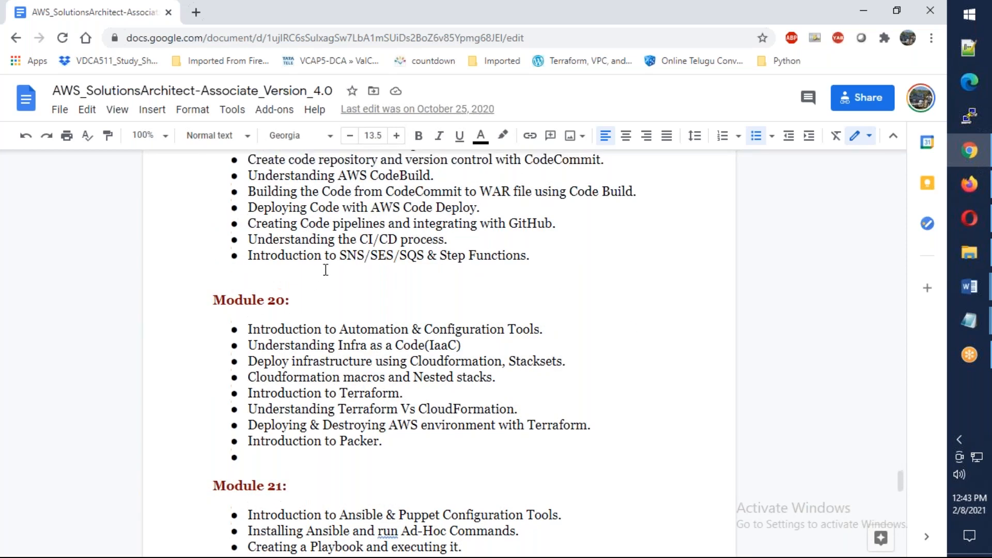
pyautogui.scroll(3)
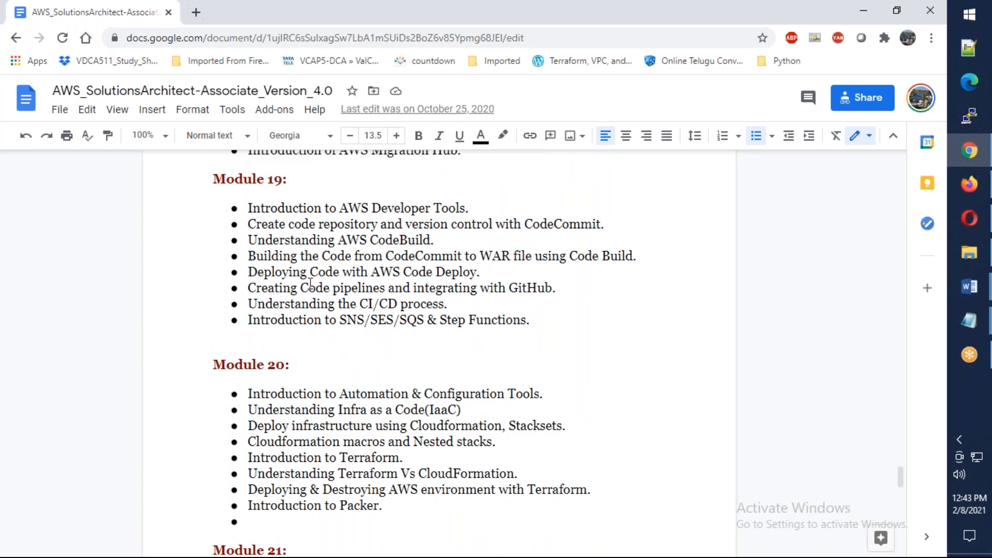
pyautogui.moveTo(336, 384)
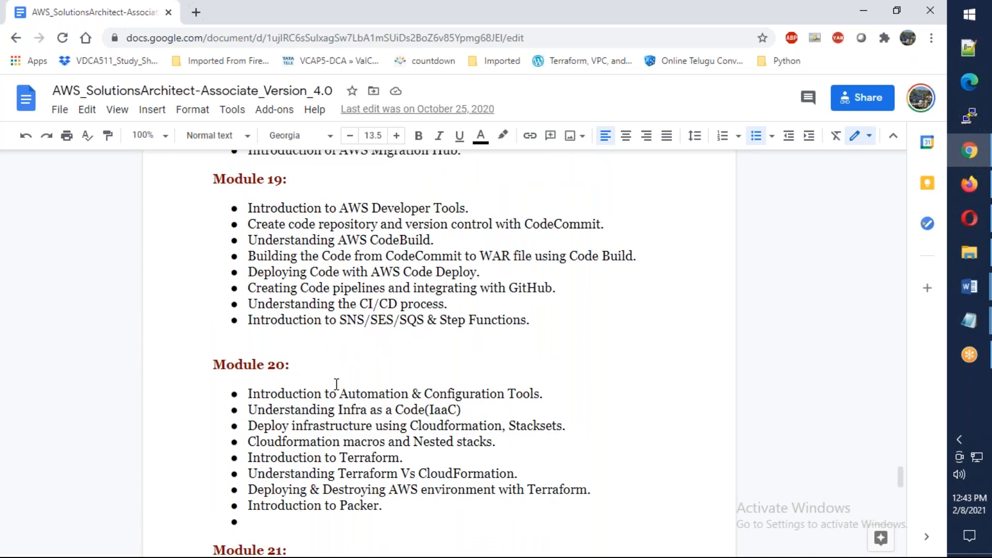
pyautogui.scroll(-3)
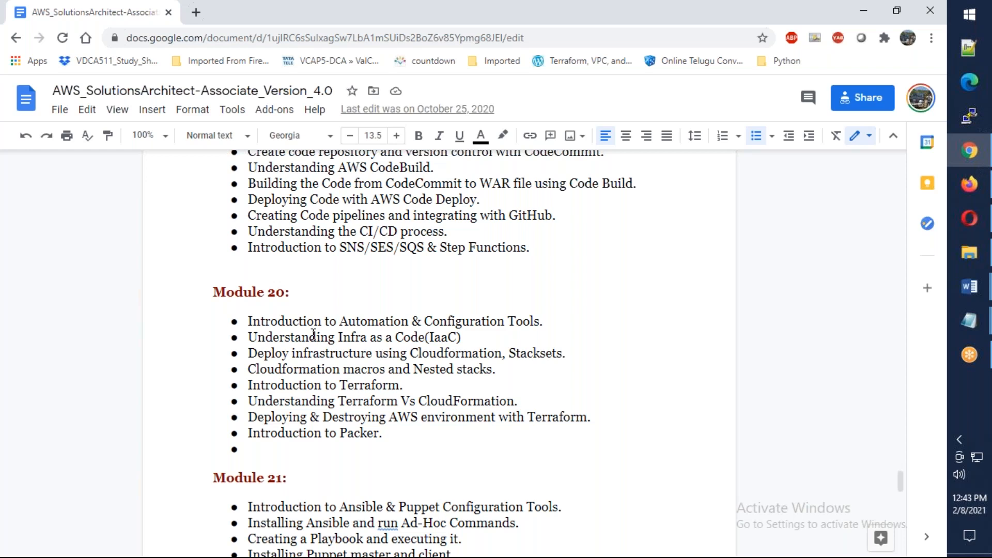
pyautogui.moveTo(318, 400)
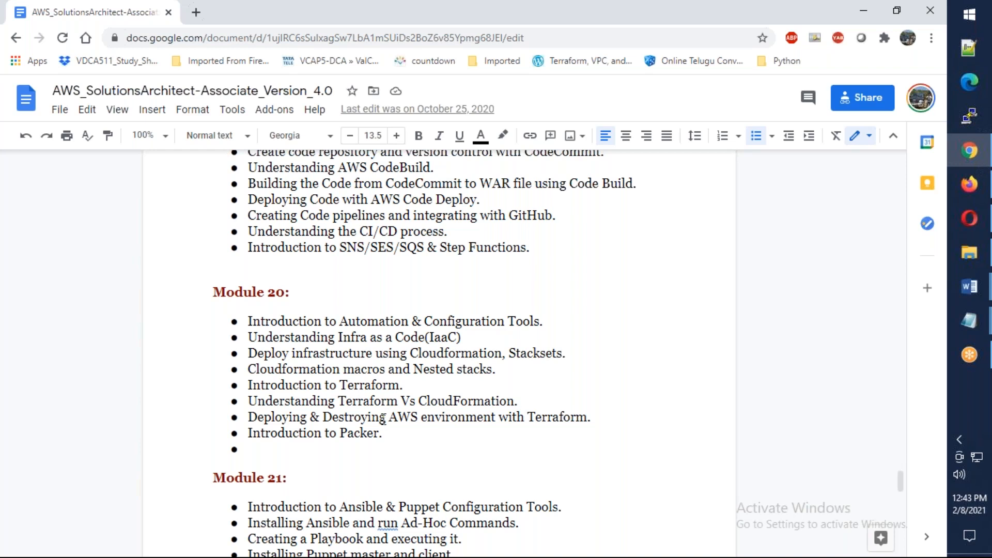
pyautogui.scroll(-3)
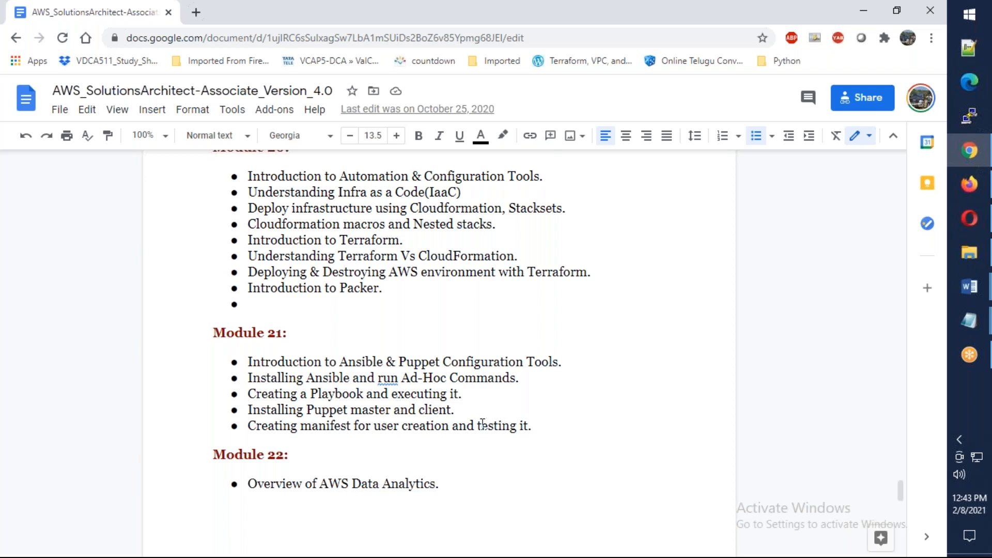
pyautogui.moveTo(468, 438)
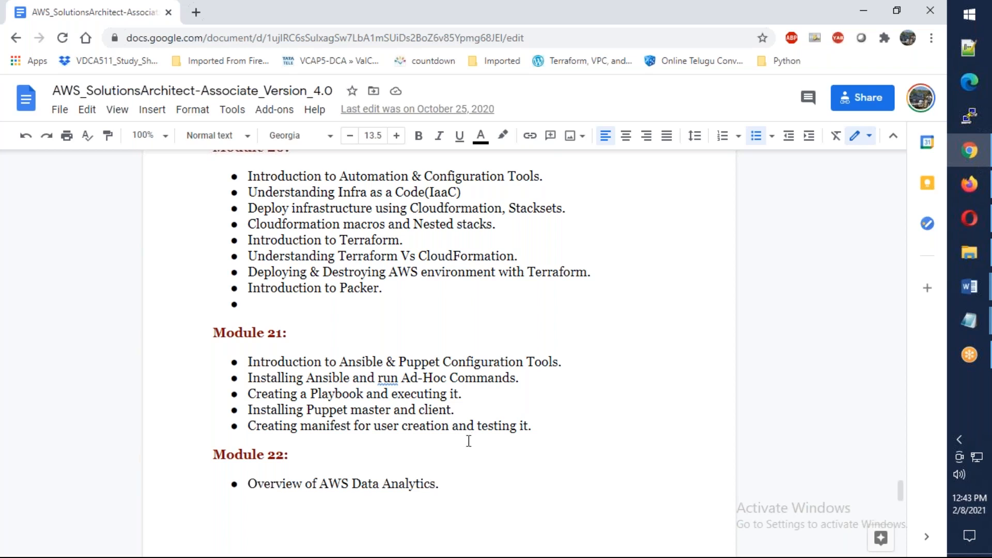
pyautogui.scroll(-3)
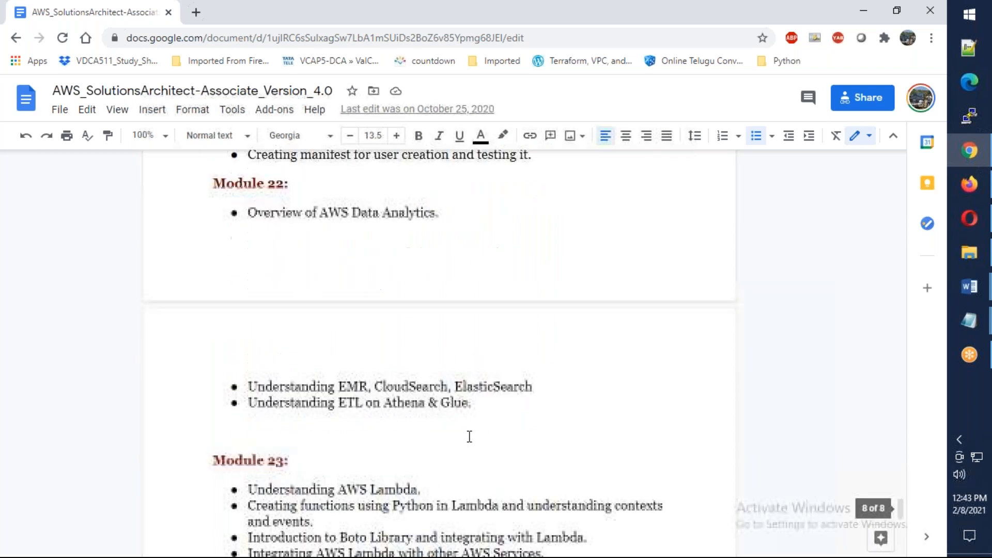
pyautogui.scroll(-3)
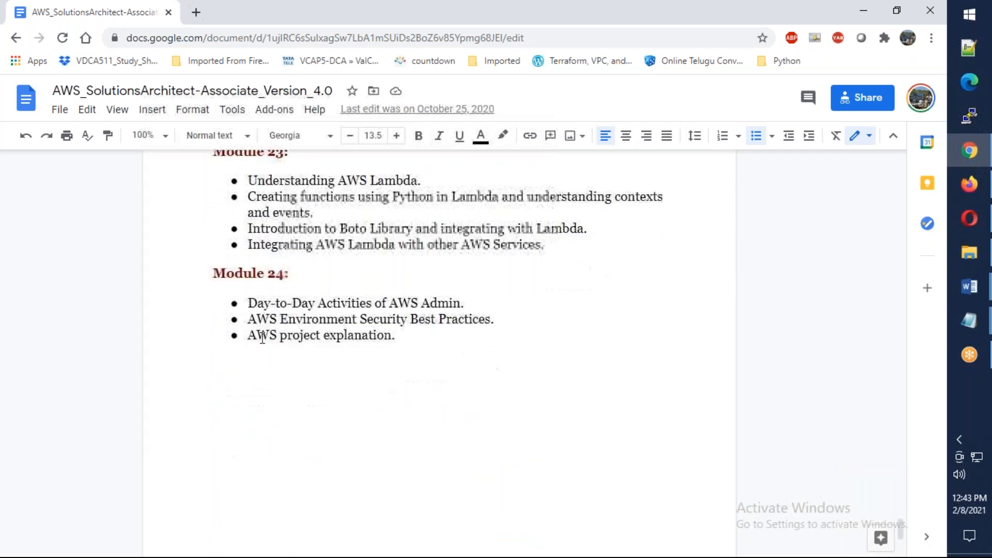
# - Scroll back up to the curriculum title and certification badges
pyautogui.scroll(3)
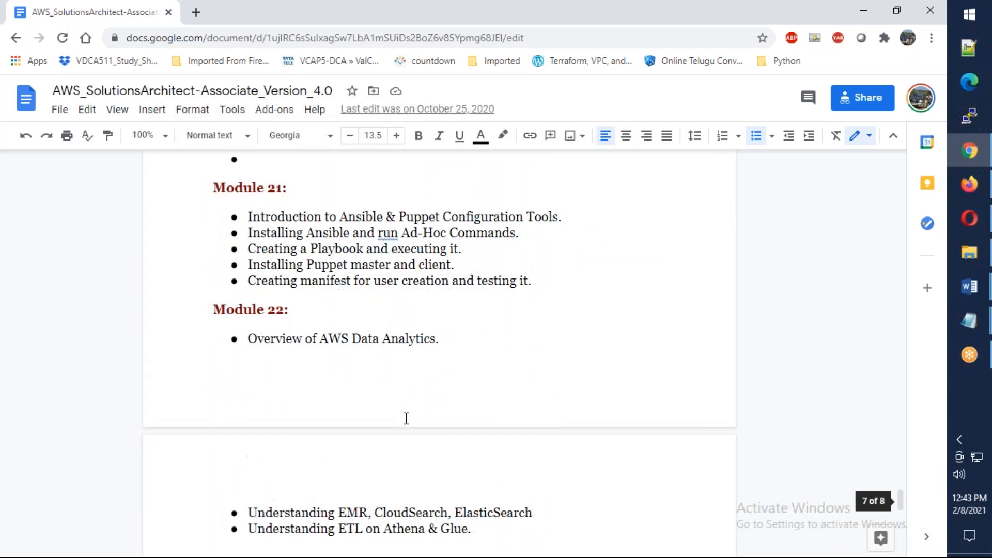
pyautogui.scroll(3)
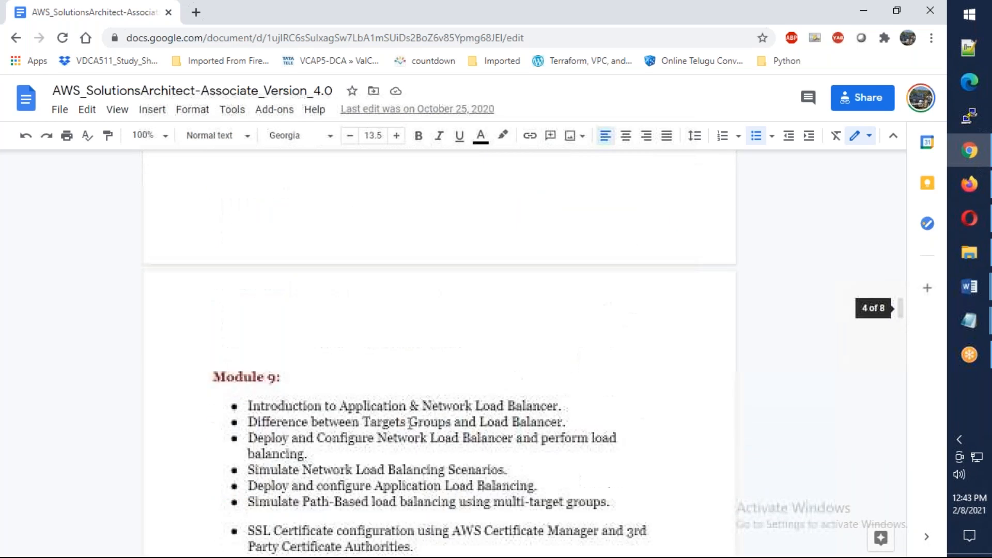
pyautogui.scroll(3)
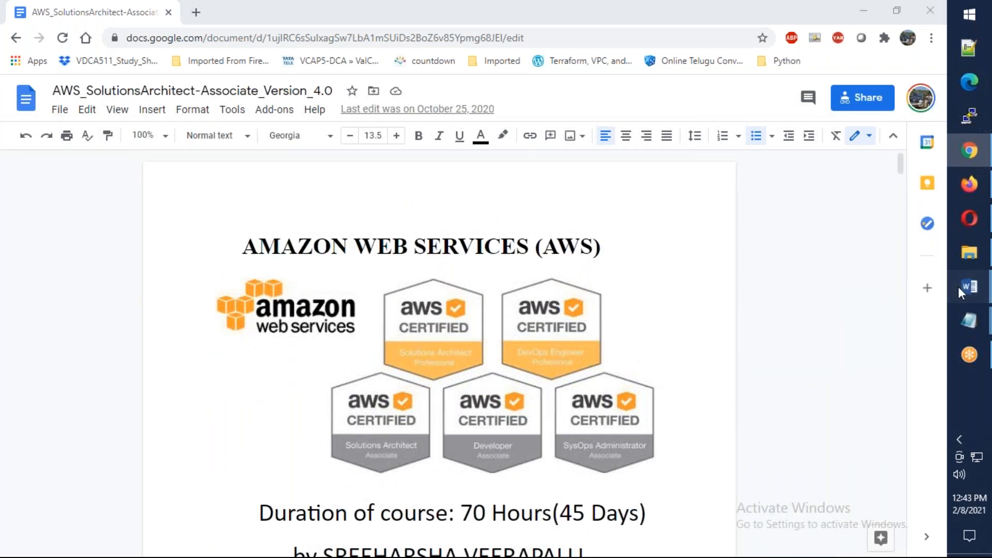
# - Switch back to the AWS Telugu course announcement in Word
pyautogui.click(969, 286)
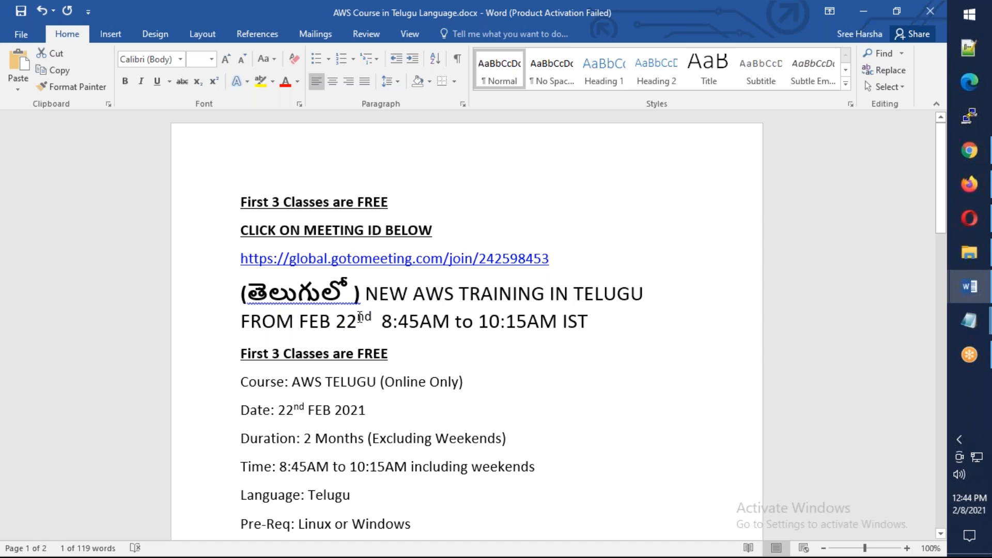
pyautogui.scroll(-3)
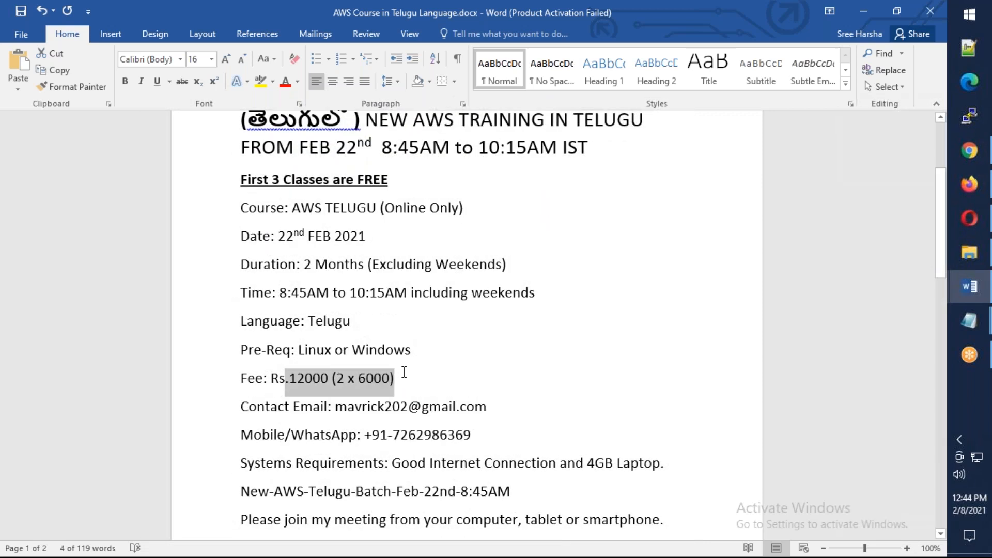
pyautogui.scroll(-3)
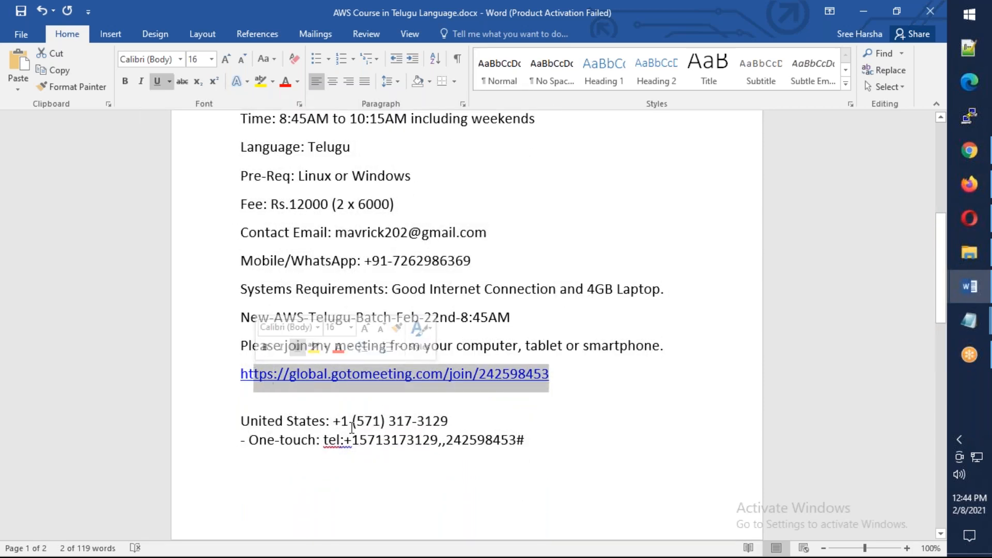
pyautogui.scroll(3)
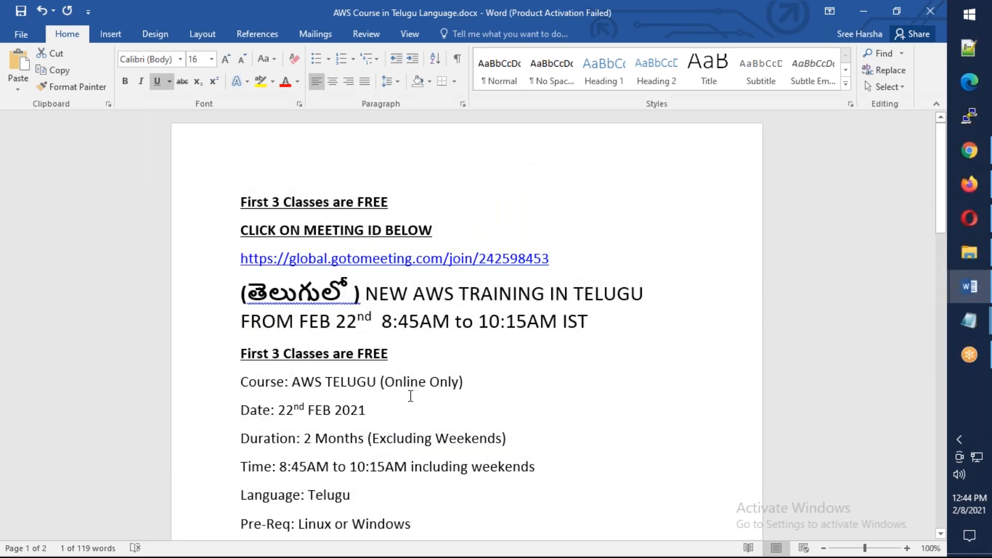
pyautogui.moveTo(476, 352)
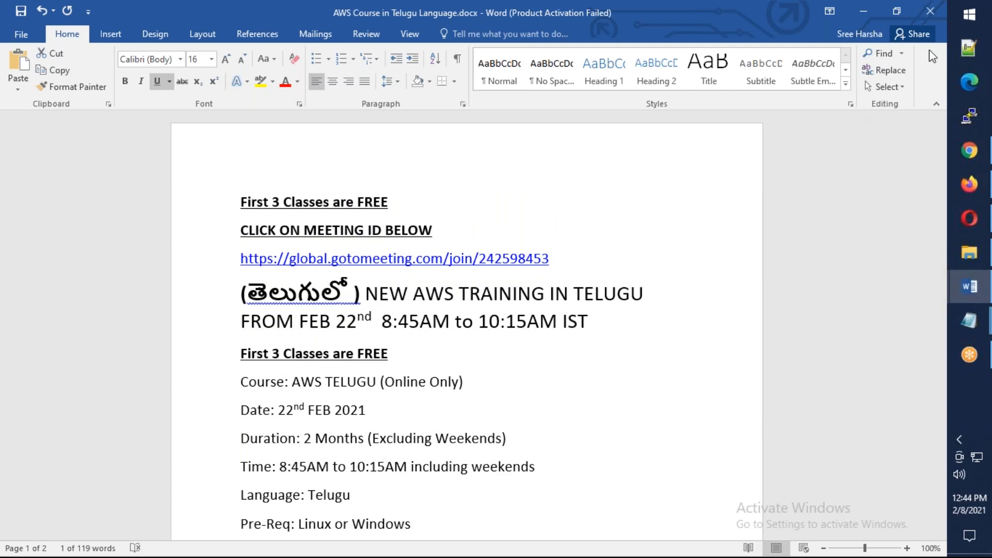
pyautogui.moveTo(932, 54)
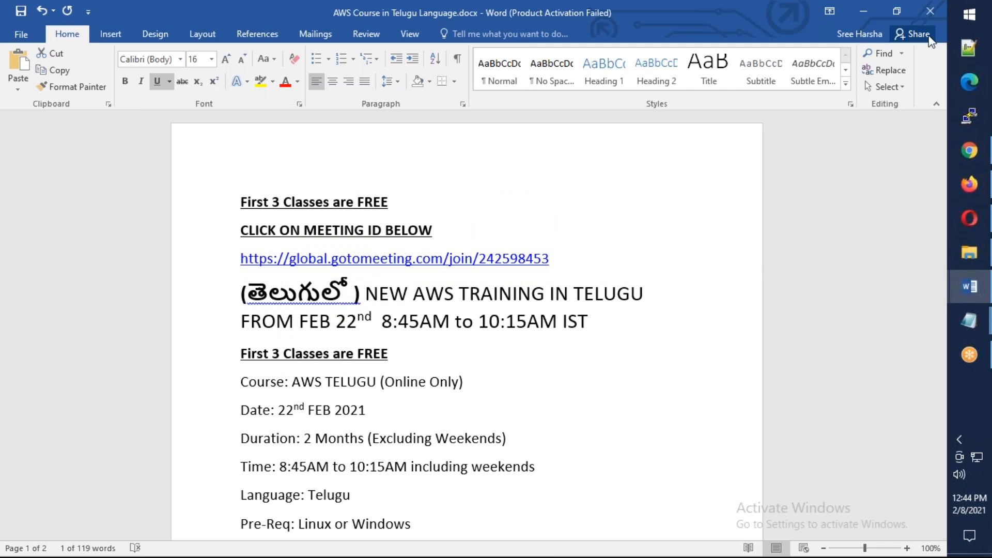